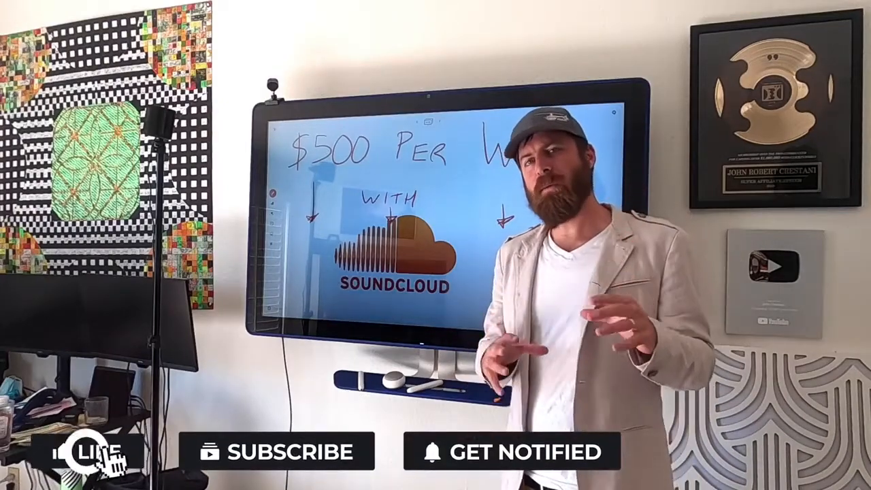
Show the channel's Community page listing its posts and viewer comments.
click(278, 451)
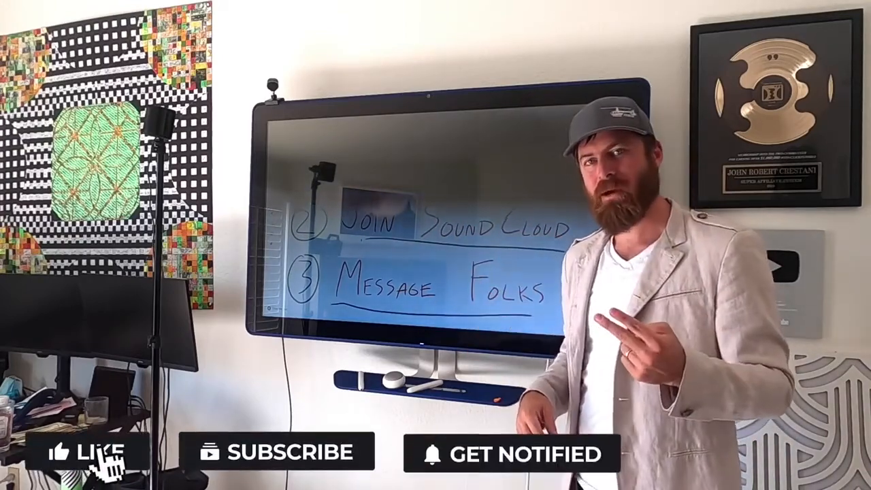
click(89, 452)
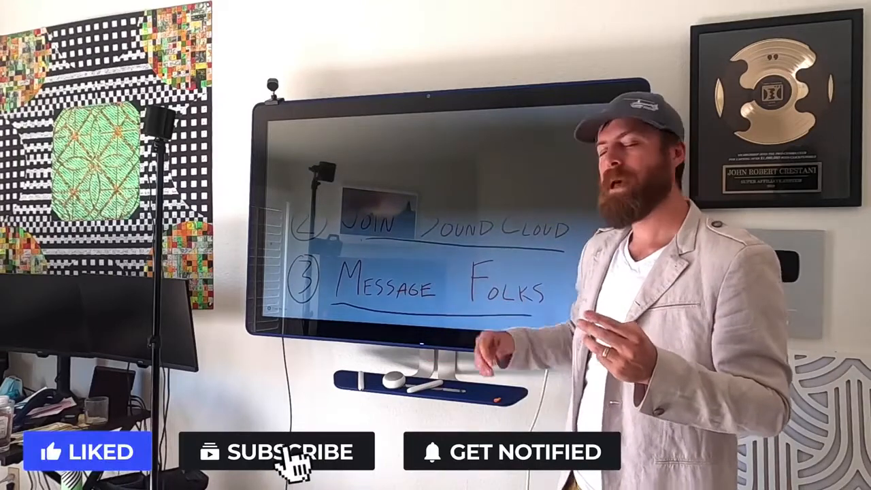
click(279, 452)
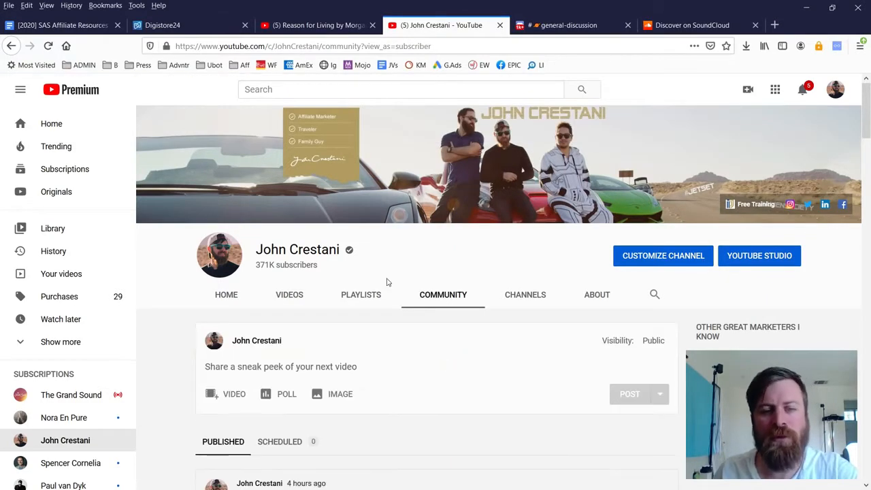
scroll(down, 3)
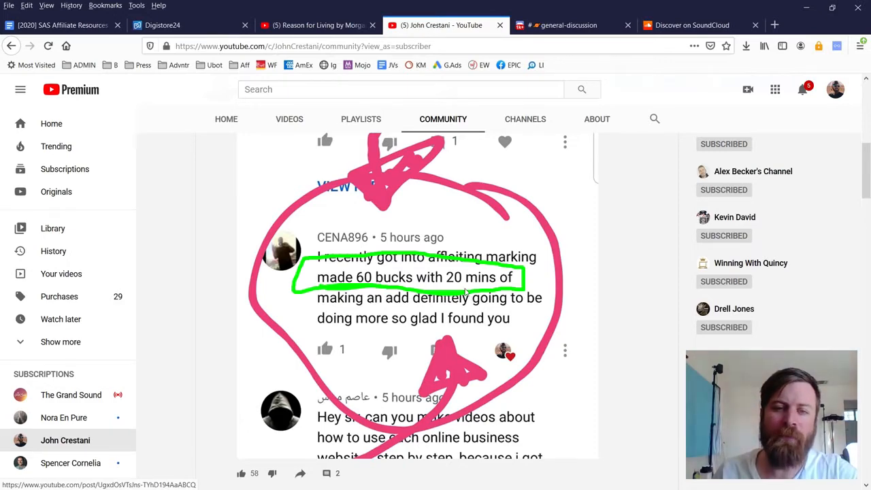
scroll(down, 3)
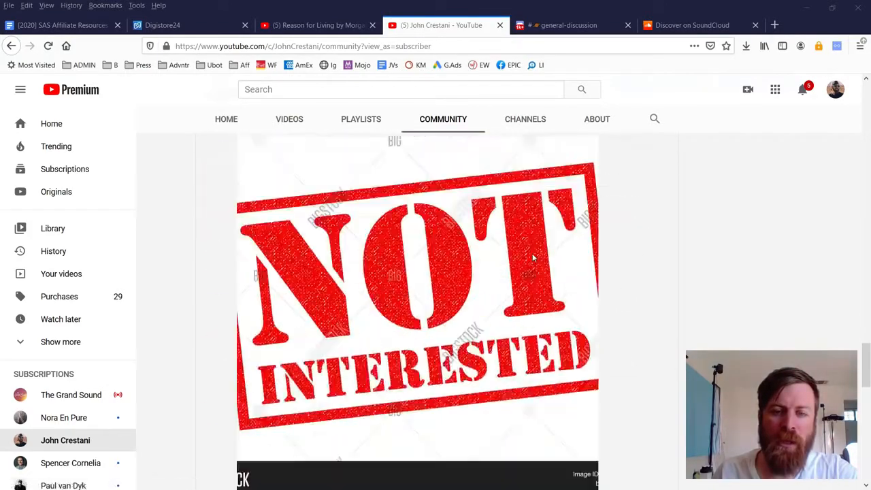
scroll(down, 3)
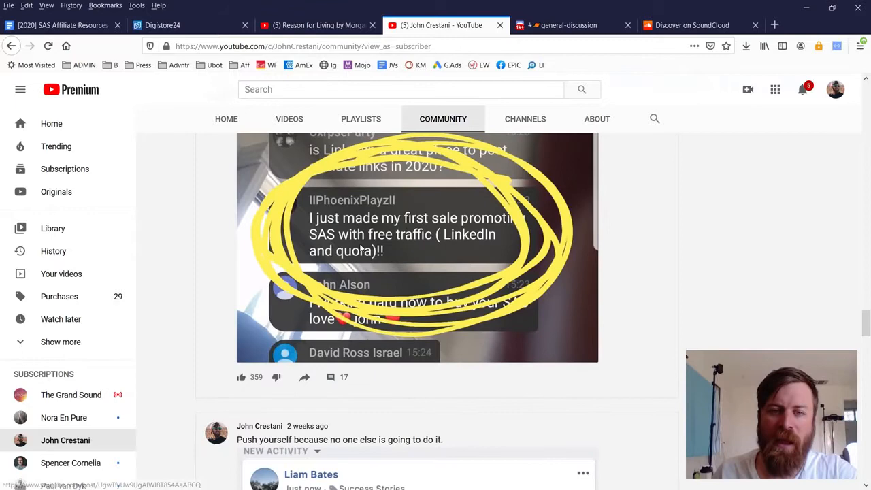
scroll(down, 3)
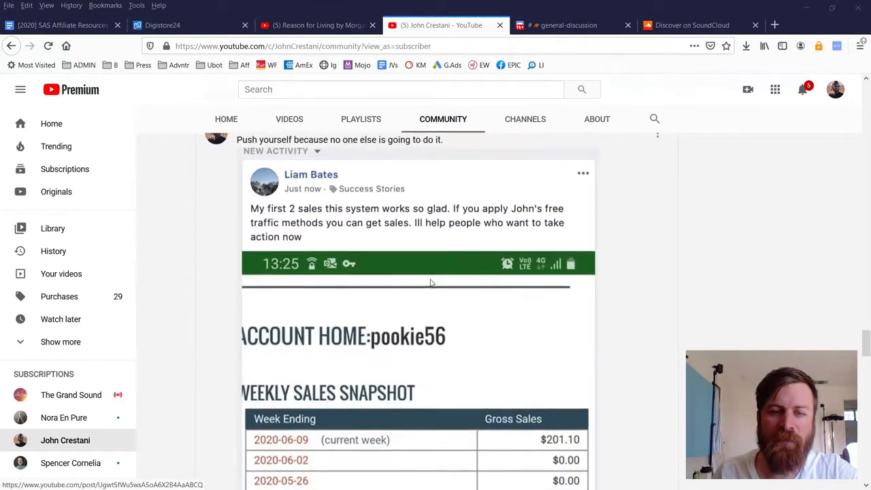
scroll(down, 3)
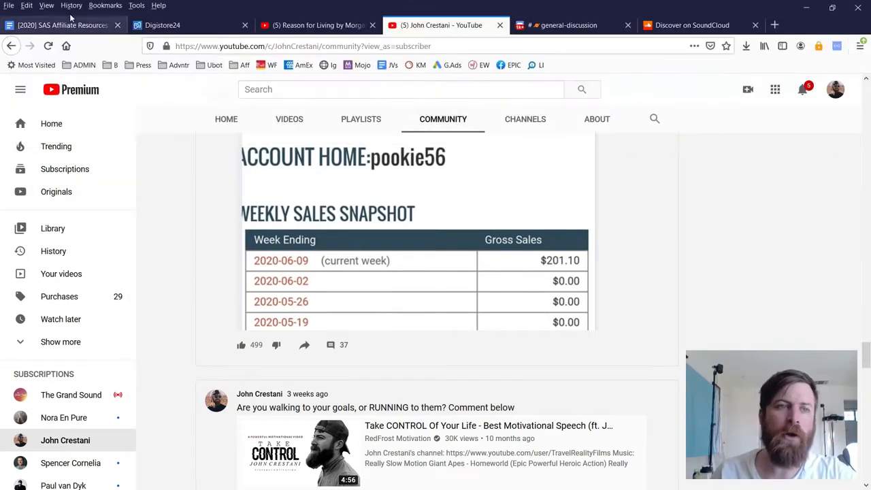
Return to the affiliate resources document and jump to its Soundcloud section.
click(61, 24)
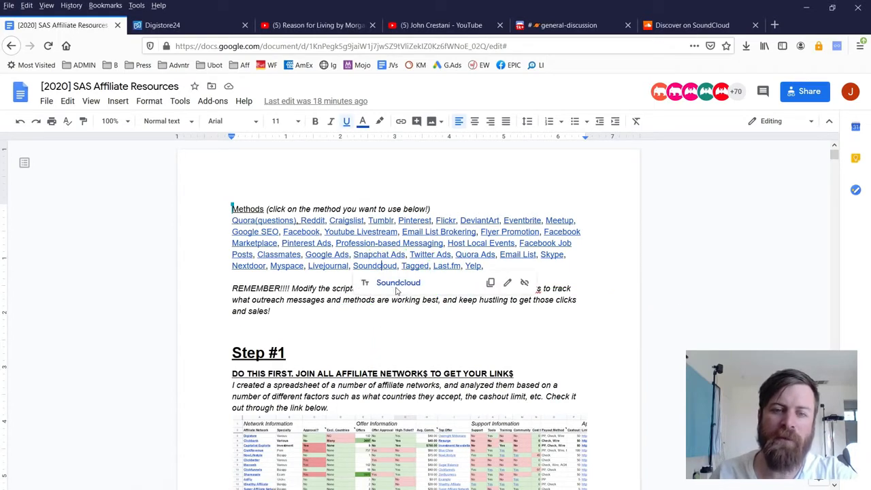
click(374, 266)
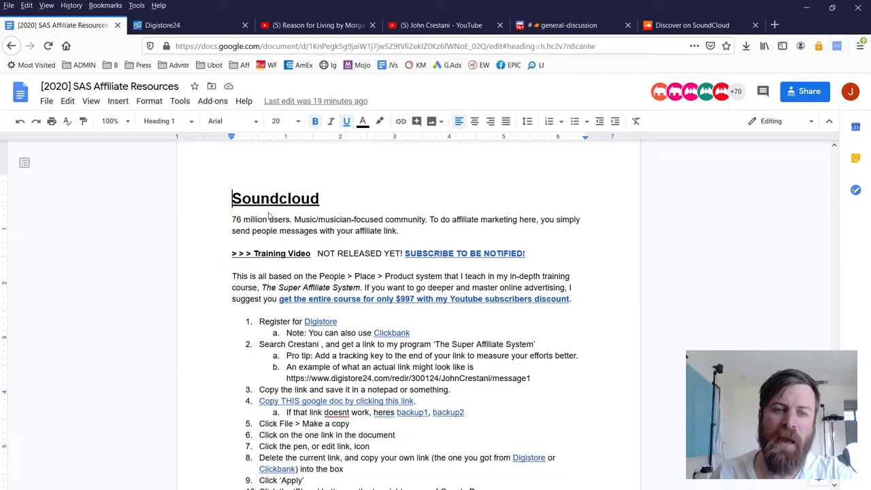
key(ctrl+a)
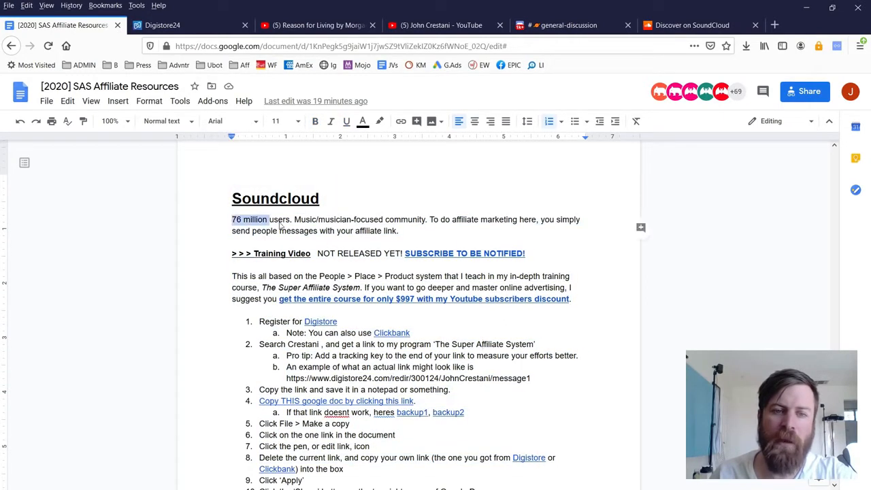
click(294, 219)
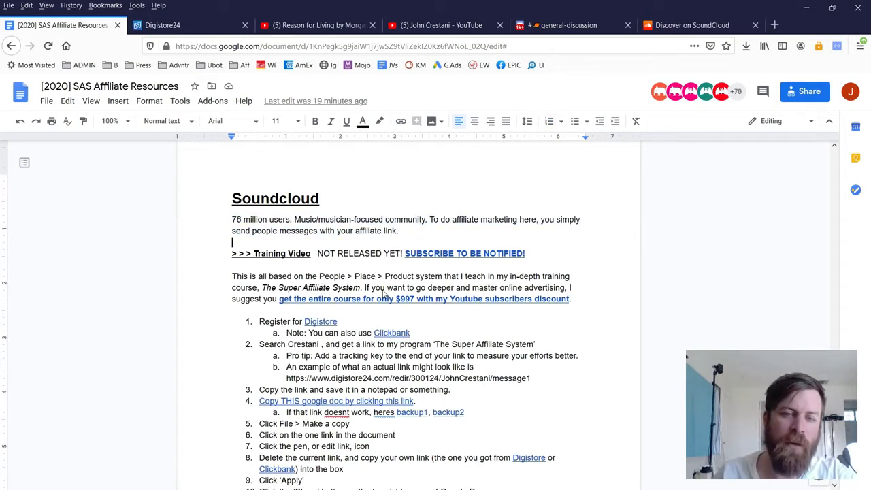
Review the Soundcloud step-by-step list and message templates, highlighting the 'Register for Digistore' step.
scroll(down, 3)
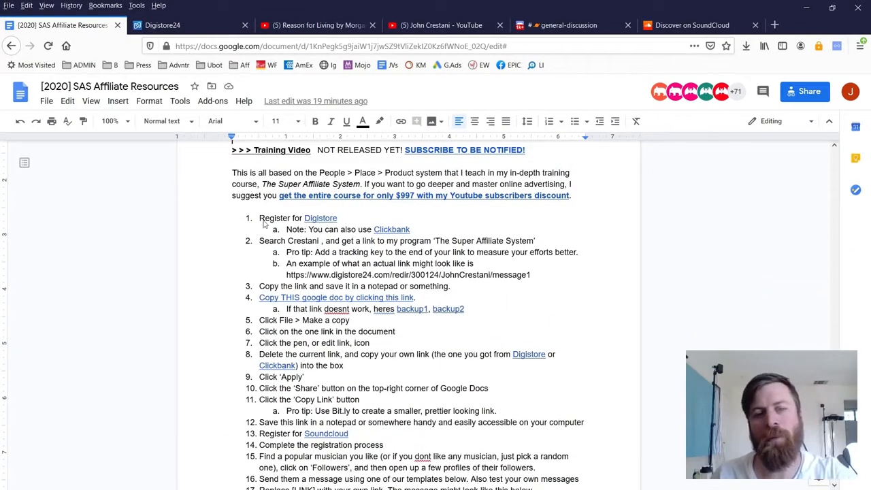
scroll(down, 3)
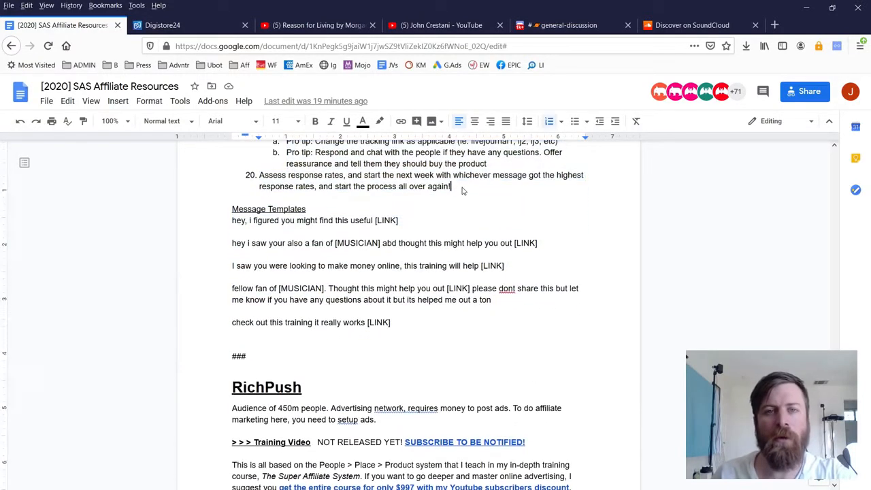
scroll(down, 3)
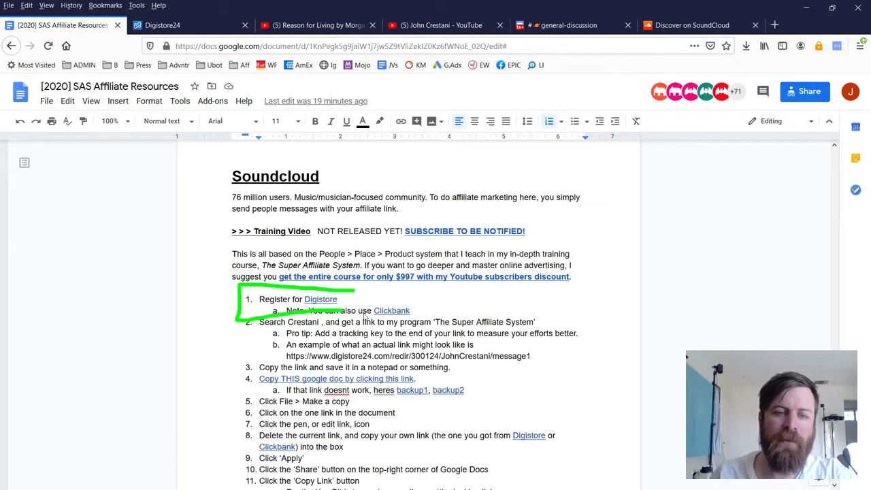
drag(354, 300, 656, 321)
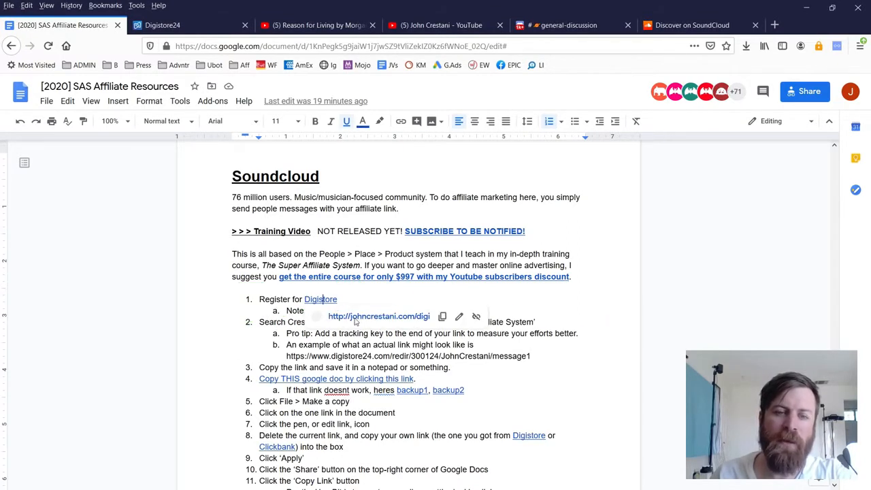
Follow the step 1 Digistore link and review the Digistore24 Create Account sign-up form.
click(320, 299)
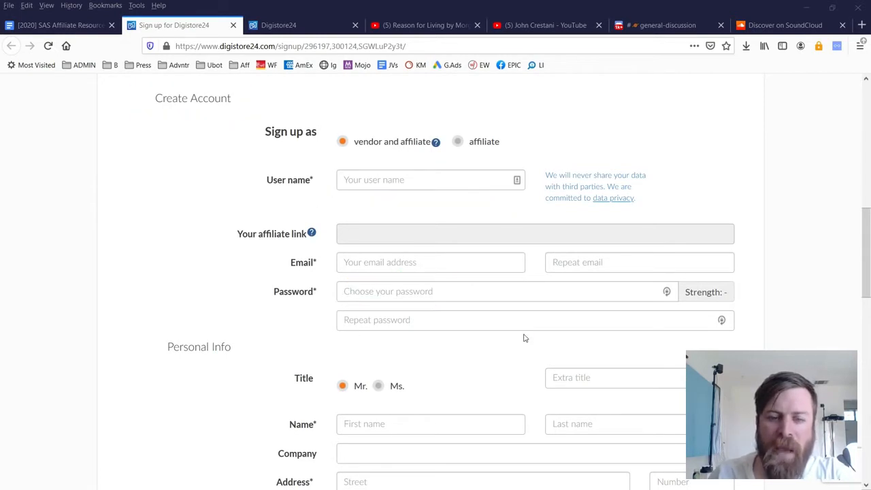
scroll(down, 3)
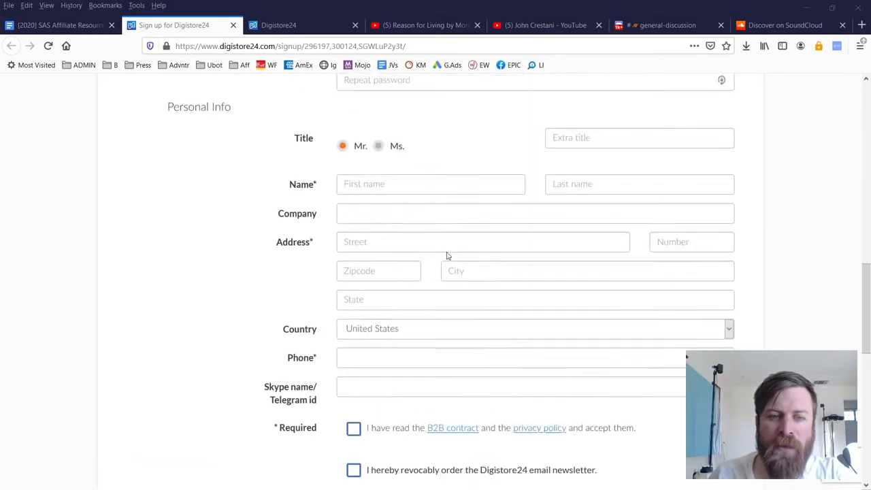
scroll(up, 3)
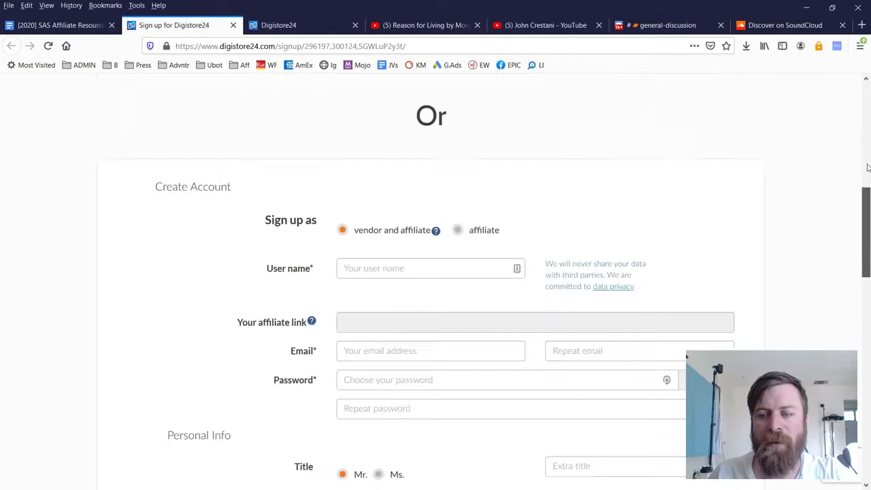
scroll(up, 3)
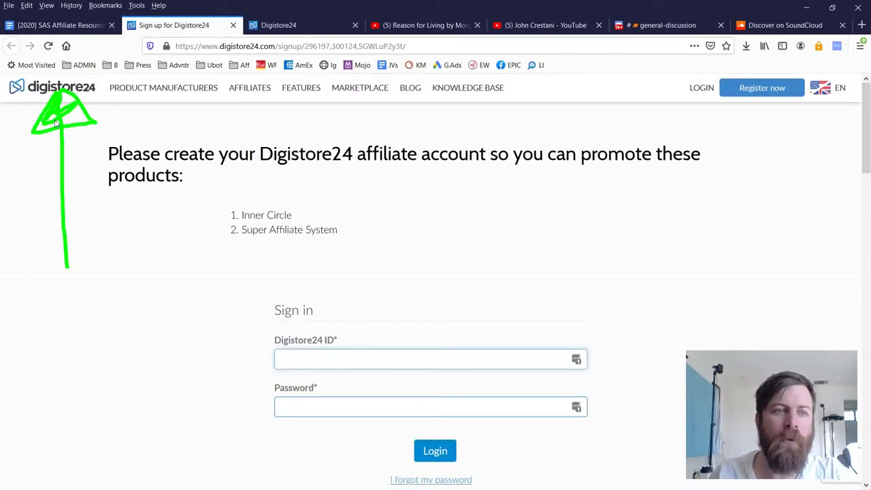
drag(102, 300, 52, 361)
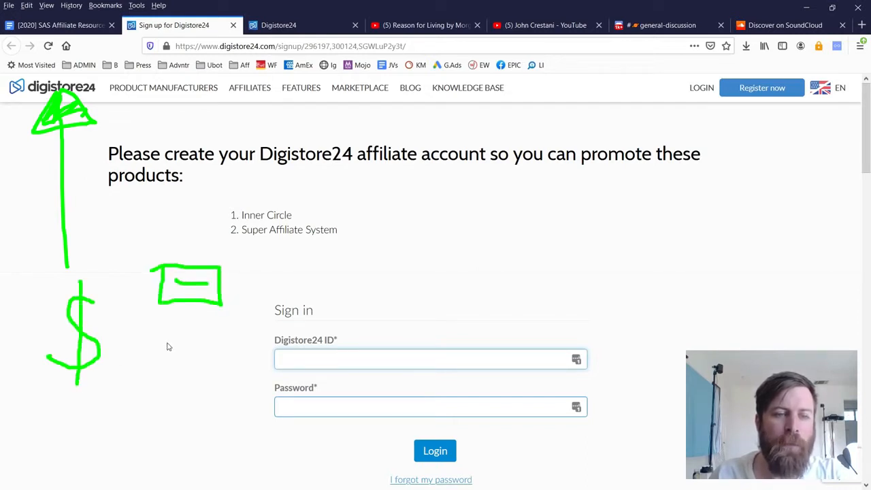
drag(136, 338, 228, 342)
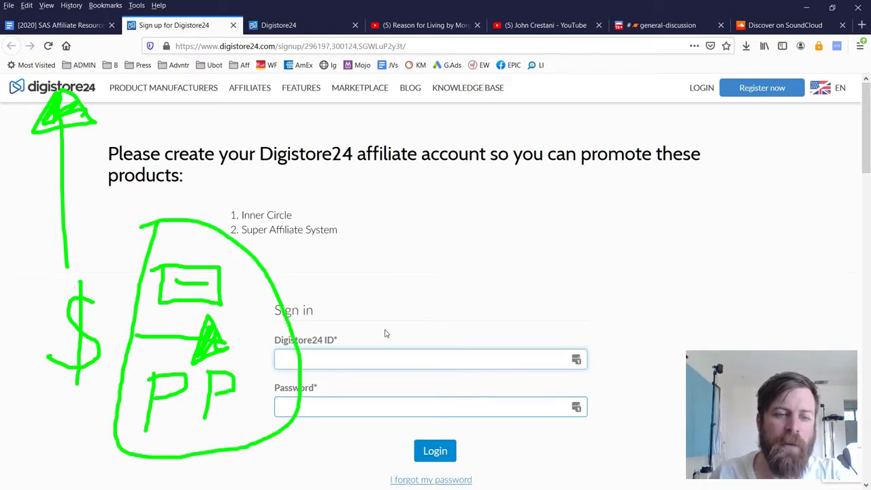
scroll(down, 3)
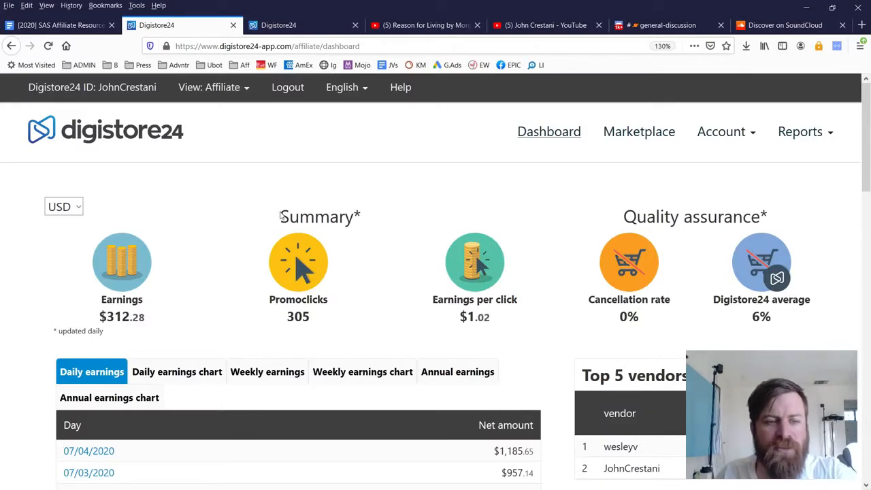
mouse_move(182, 218)
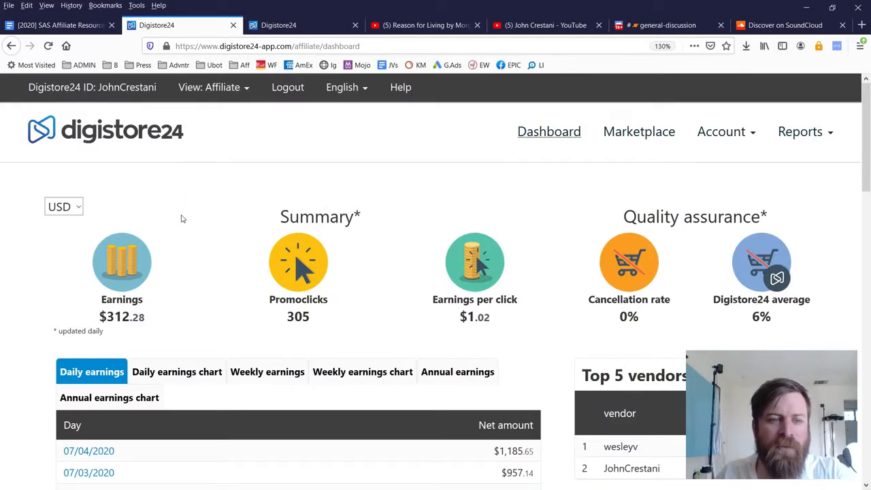
Highlight the earnings summary on the Digistore24 affiliate dashboard.
drag(183, 210, 61, 337)
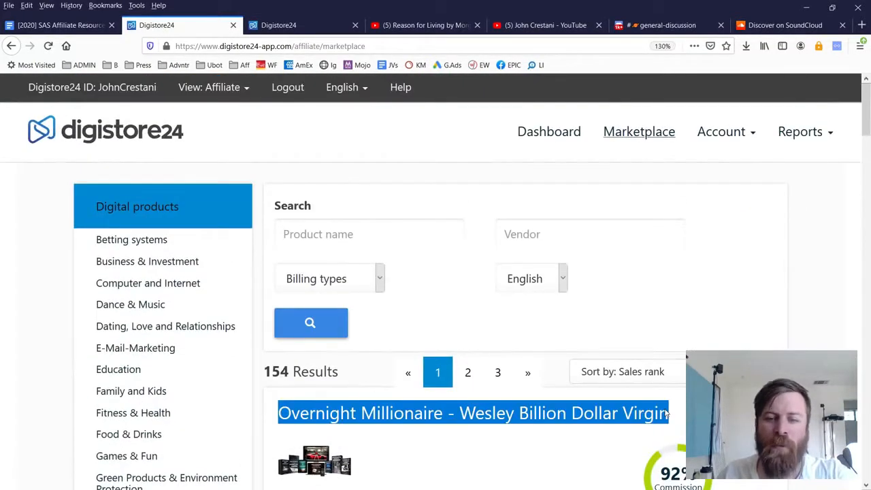
mouse_move(415, 378)
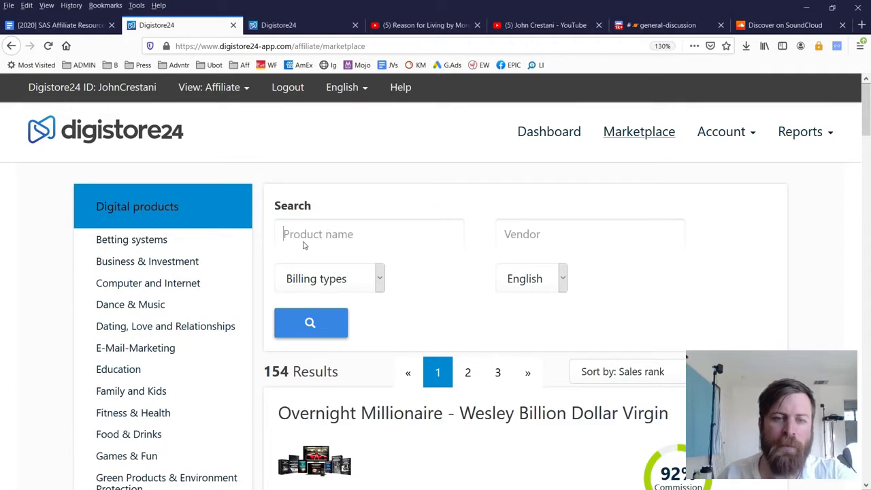
Search the marketplace Product name field for 'crestani' to find John Crestani's listing.
text(crestani)
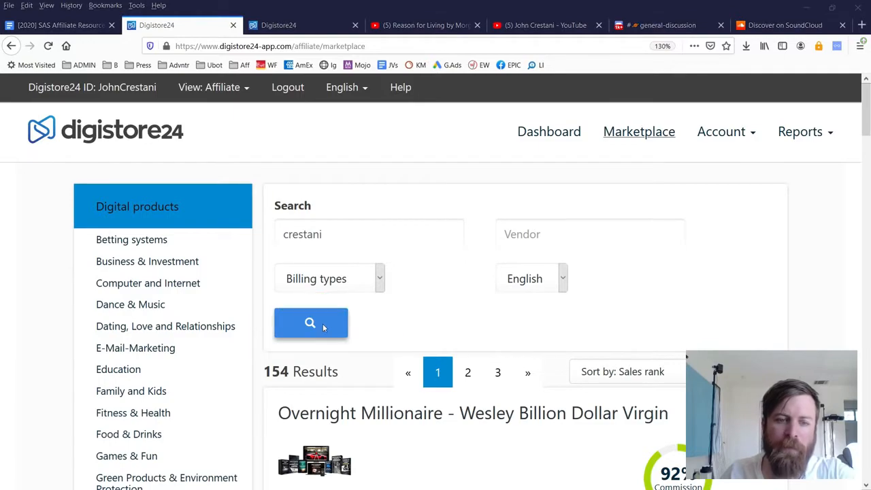
click(310, 322)
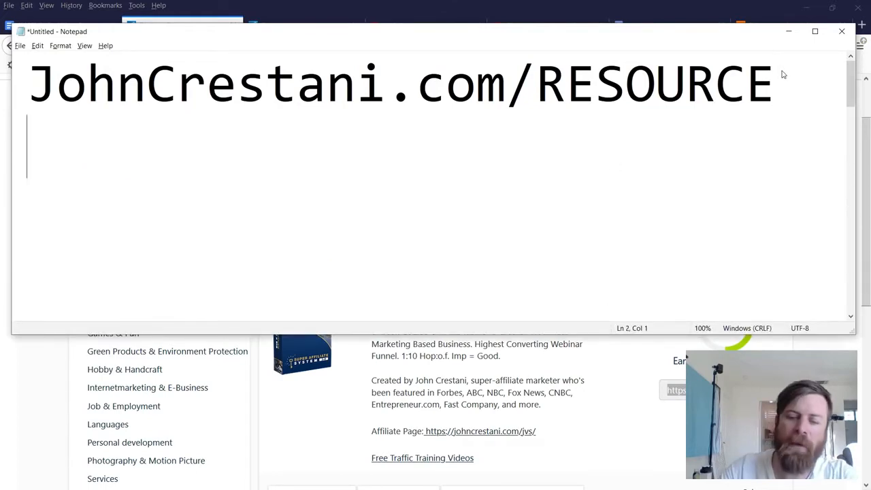
text(https://www.digistore24.com/redir/300124/JohnCrestani/)
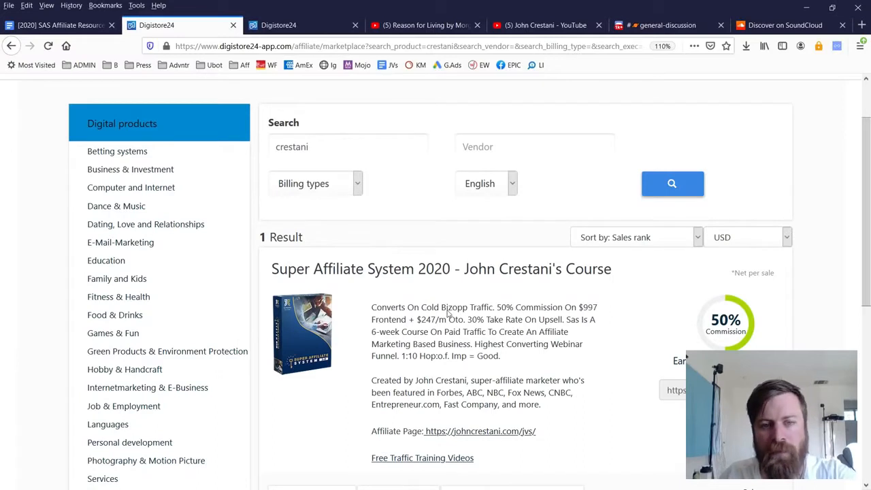
mouse_move(273, 275)
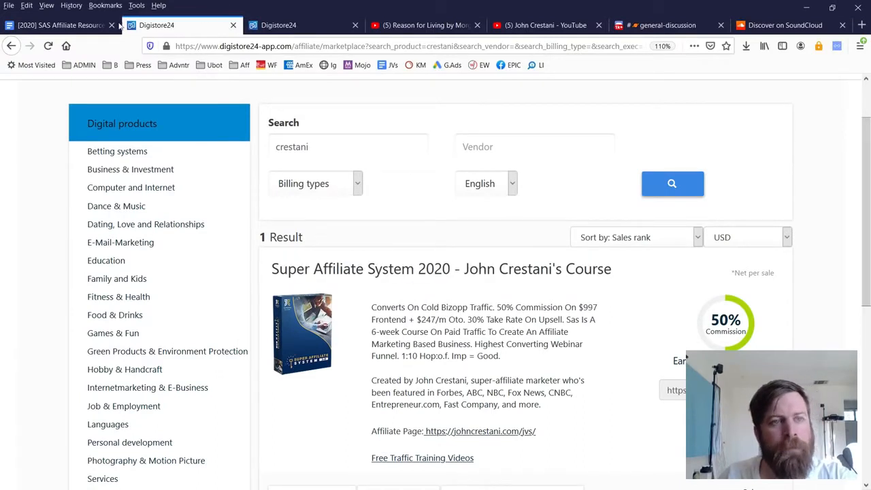
click(57, 25)
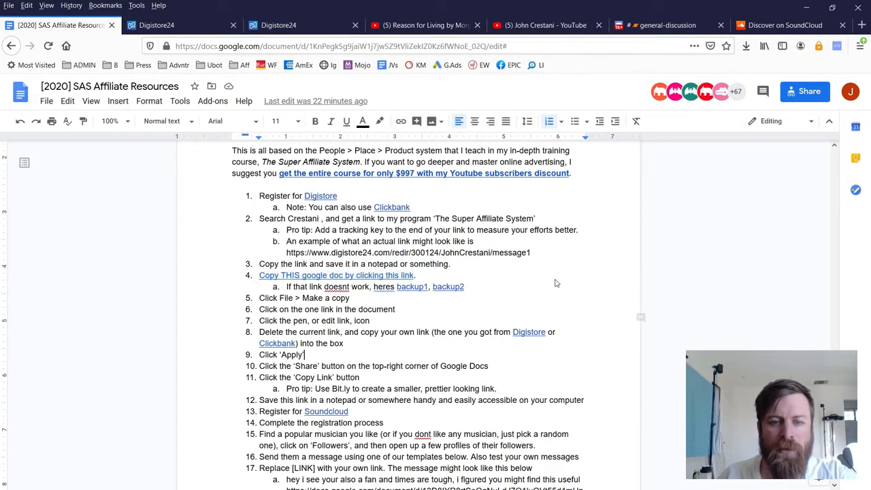
Follow step 4's 'Copy THIS google doc' link to the online income method document.
drag(425, 245, 701, 320)
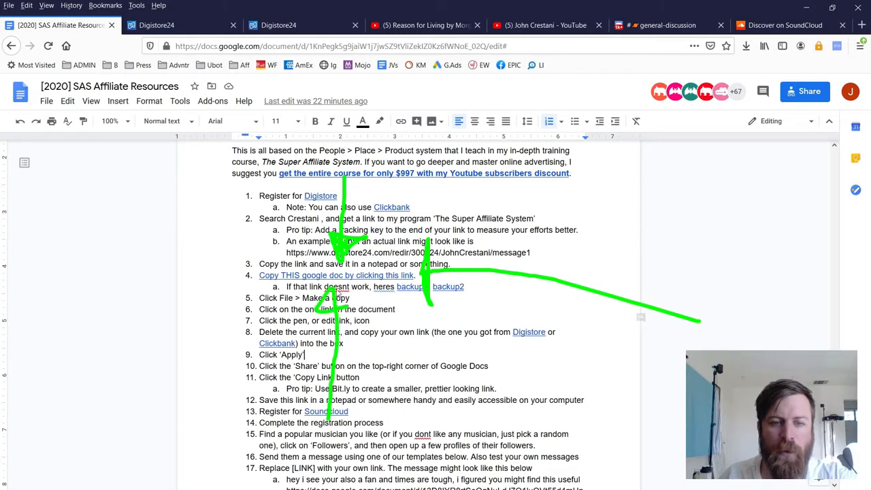
click(334, 275)
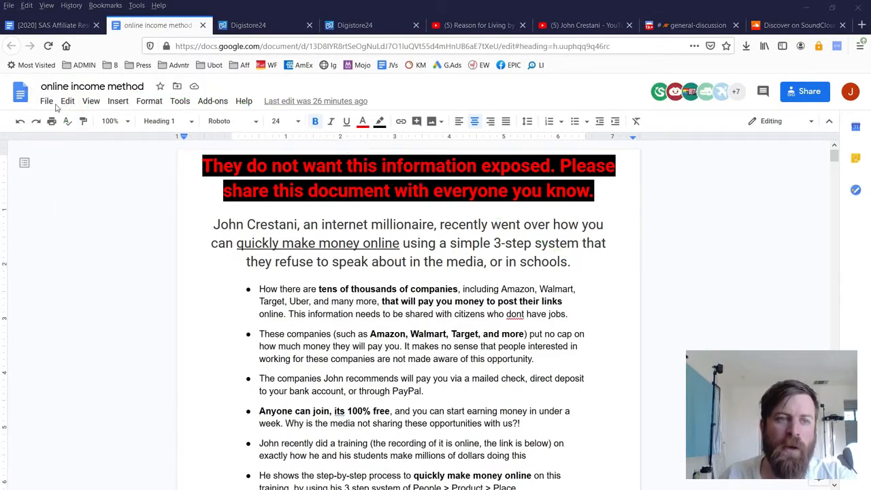
Make a personal copy of the online income method document via File > Make a copy.
click(46, 101)
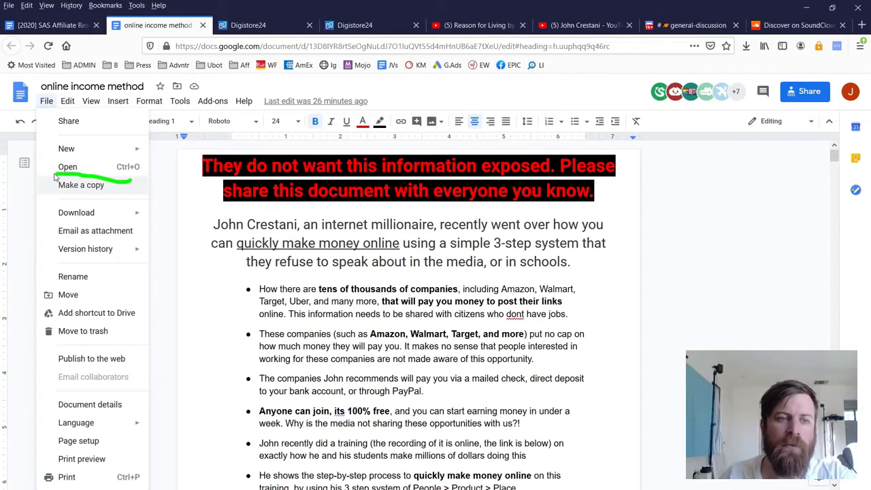
click(82, 185)
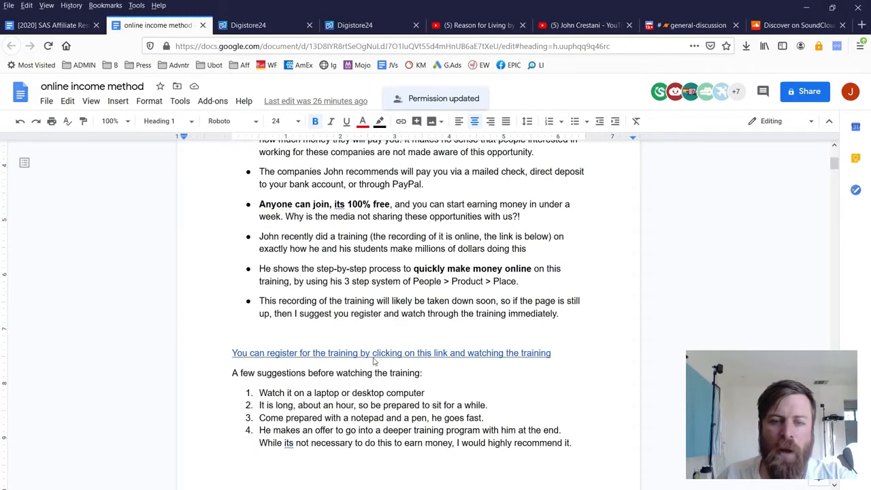
Re-link the training registration sentence to the Digistore24 JohnCrestani redirect URL and apply it.
click(391, 352)
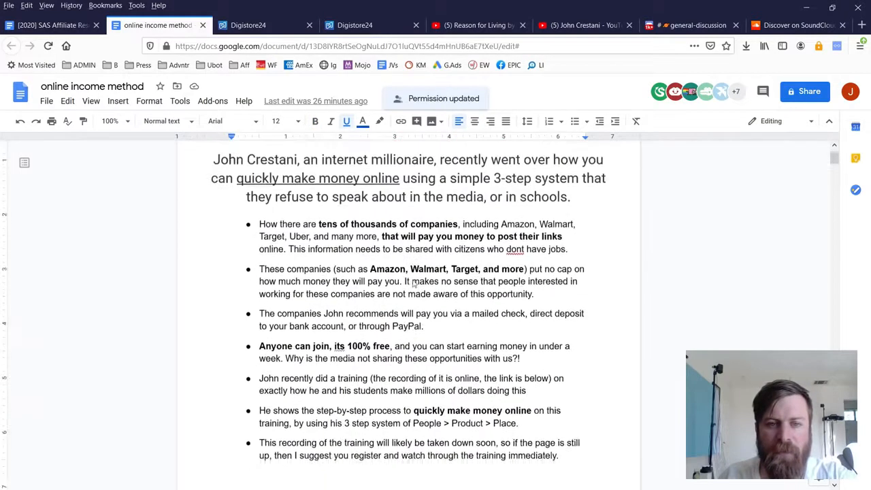
scroll(down, 3)
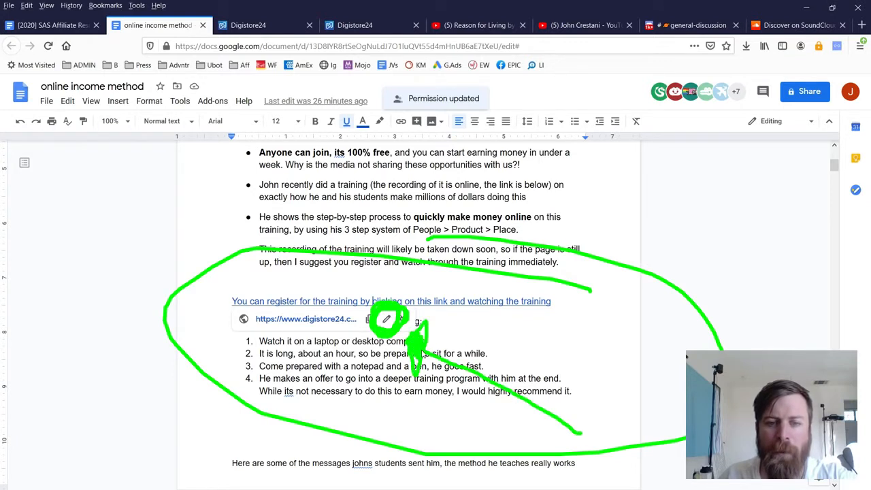
click(386, 319)
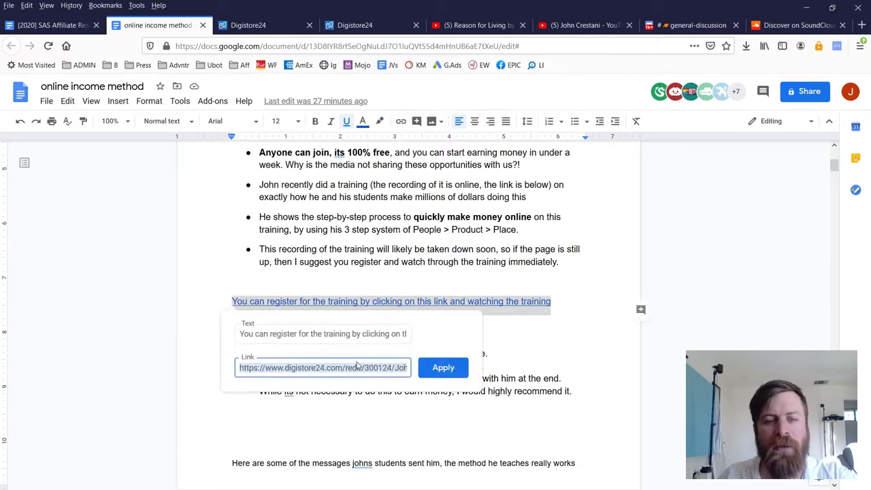
click(321, 367)
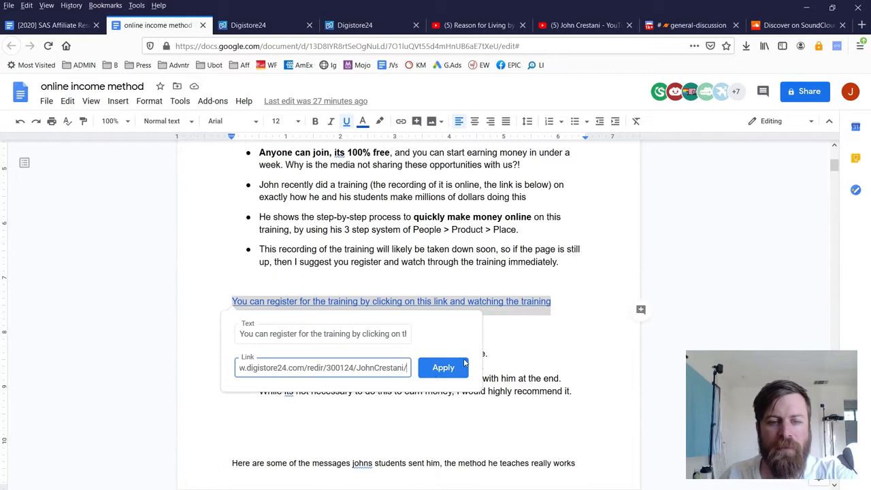
click(443, 367)
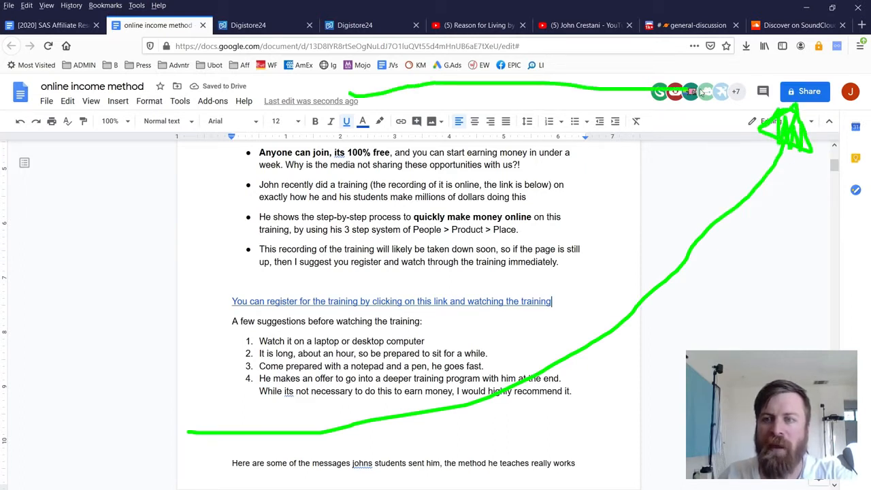
Set general access to 'Anyone with the link', copy the share link and paste it into Notepad.
click(804, 92)
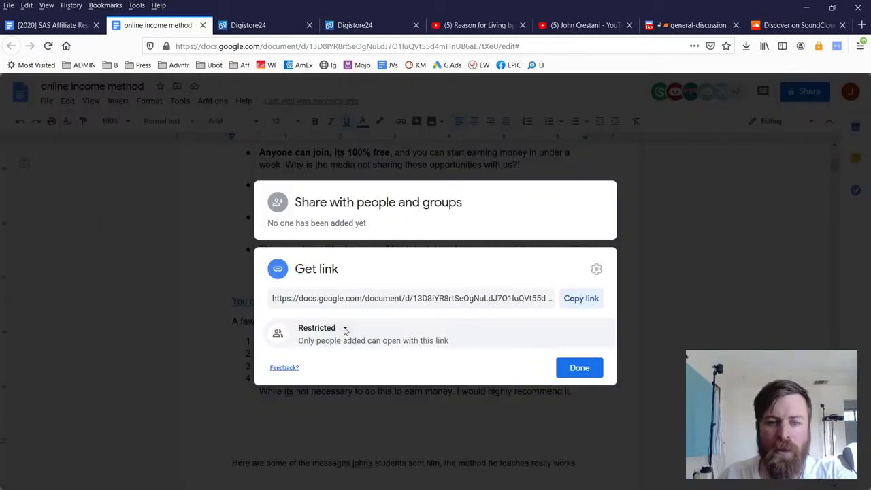
click(317, 327)
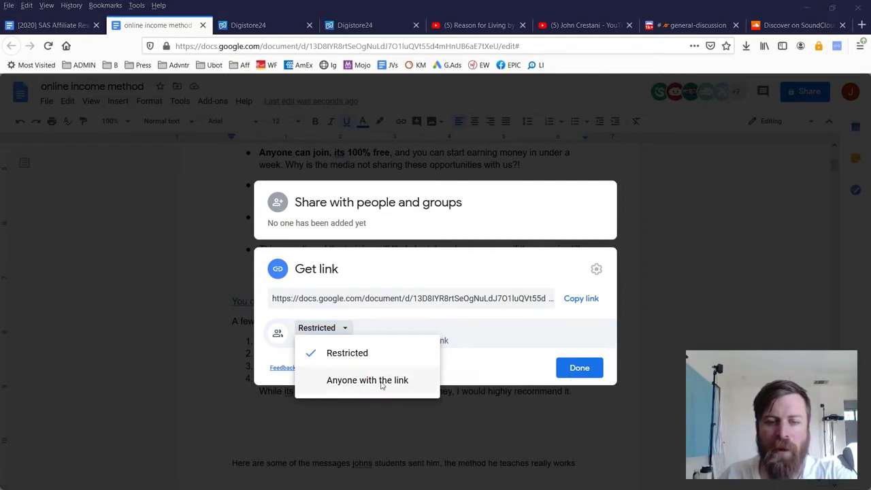
click(367, 380)
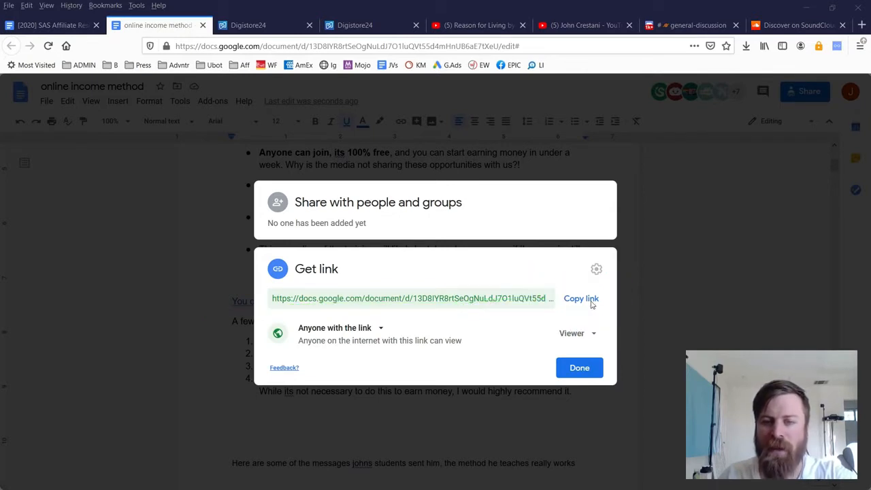
click(581, 298)
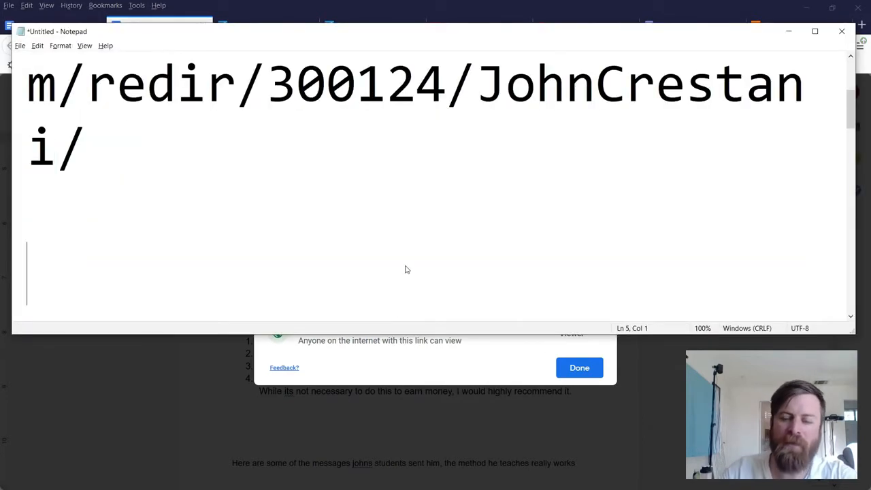
text(https://docs.google.com/document/d/13D8IYR8rtSeOgNuLdJ7O1luQVt55d4mHnUB6aE7tXeU/edit?usp=sharing)
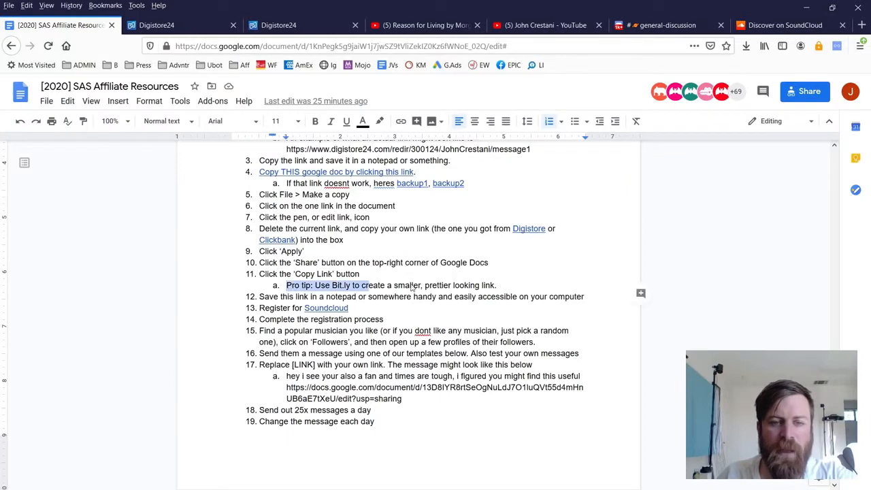
click(376, 332)
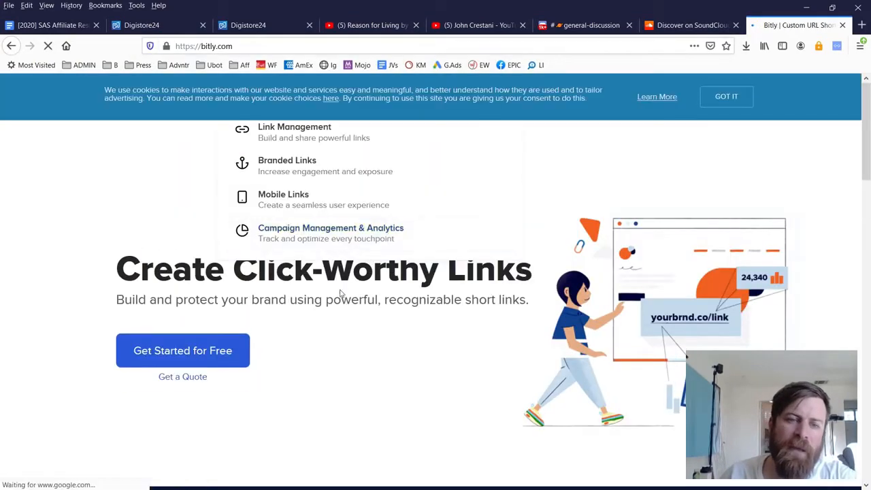
scroll(down, 3)
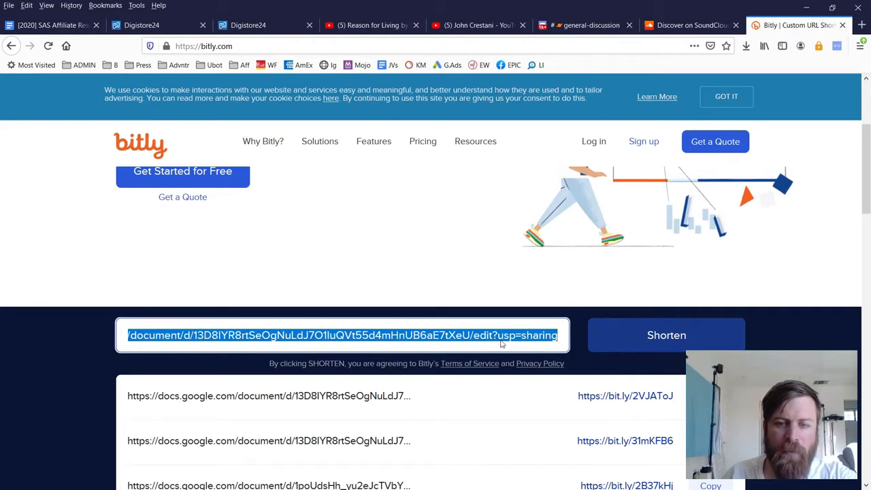
click(496, 334)
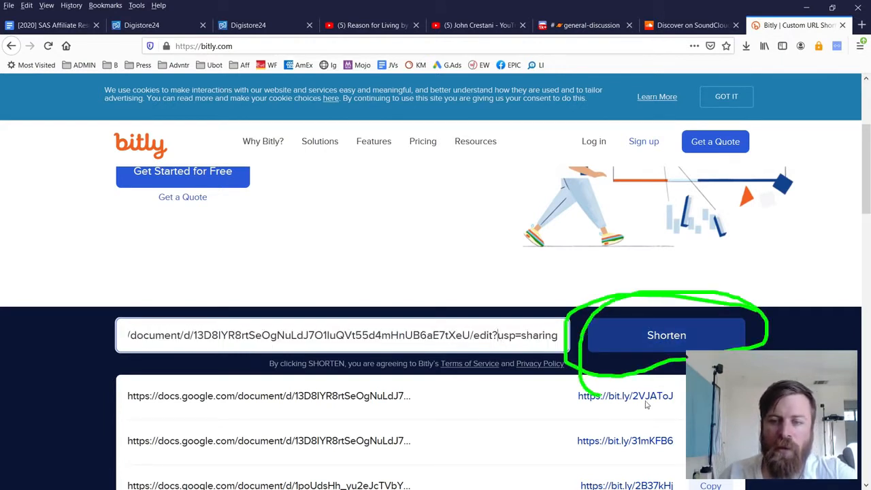
click(666, 335)
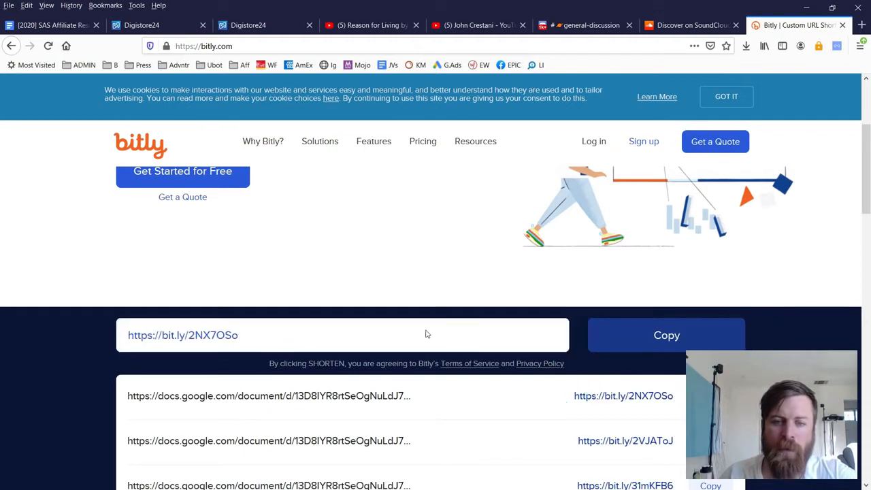
mouse_move(685, 311)
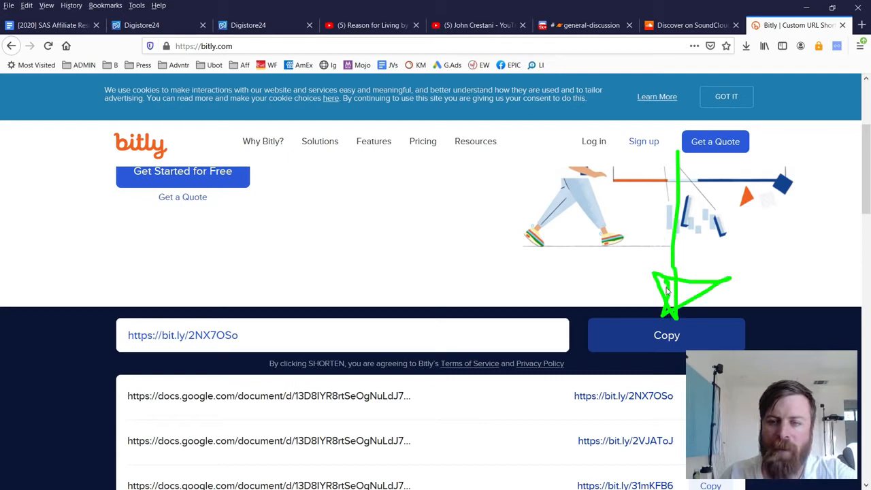
click(666, 335)
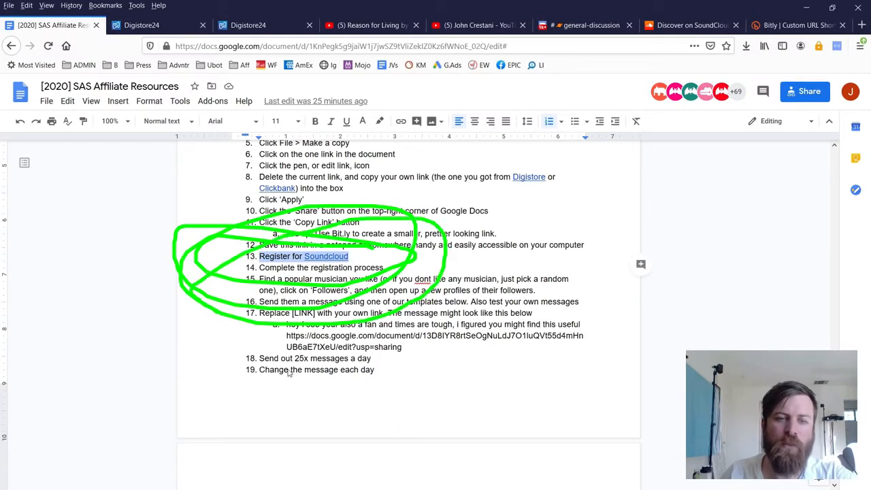
Highlight the affiliate guide's Soundcloud registration and follower-messaging steps.
drag(462, 282, 735, 347)
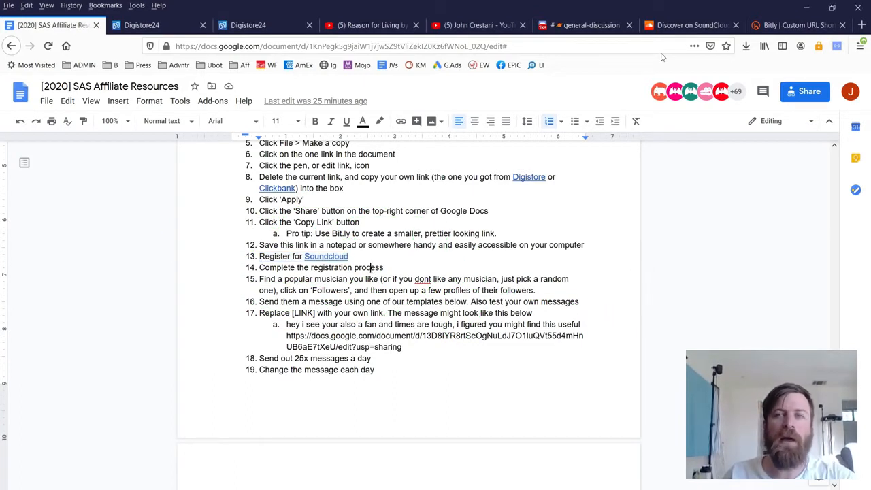
mouse_move(327, 256)
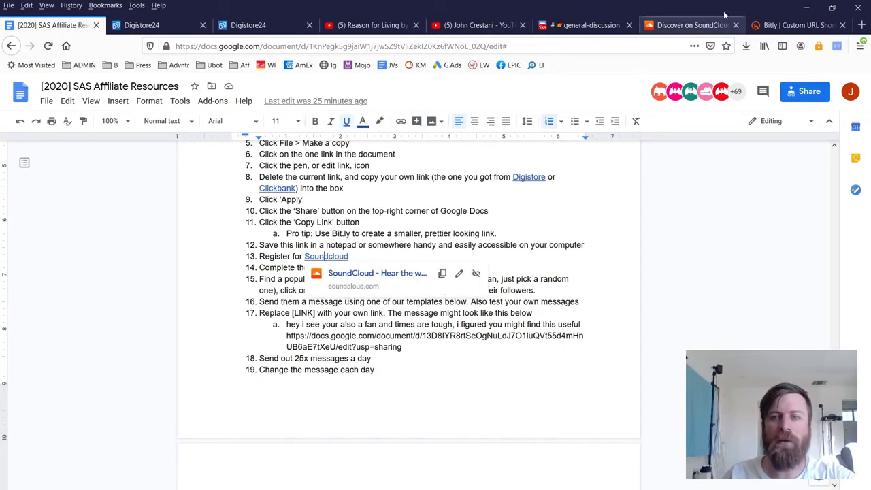
click(687, 25)
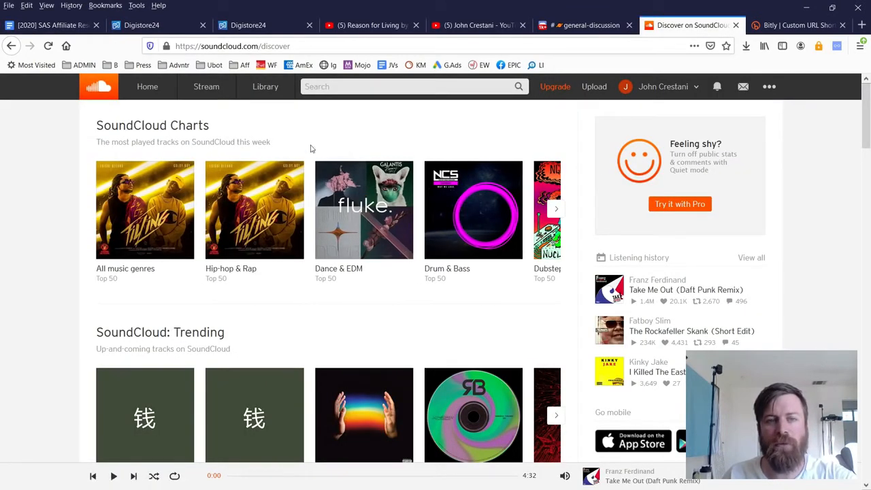
mouse_move(653, 378)
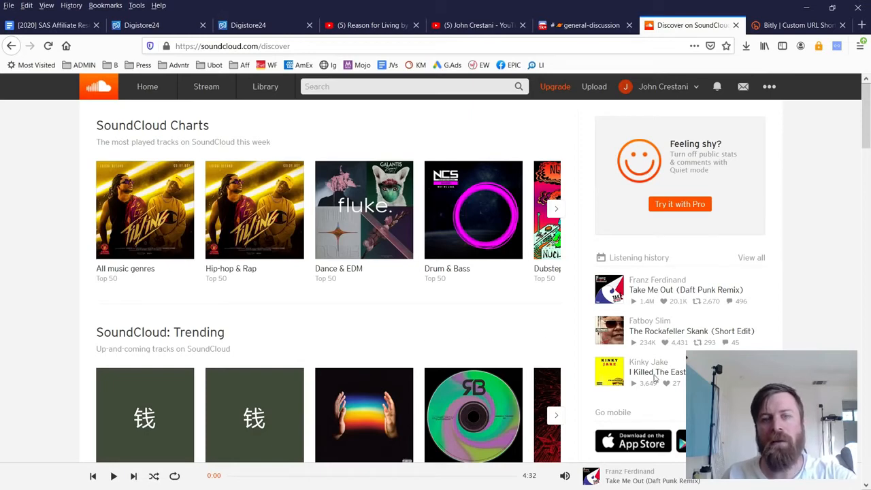
mouse_move(524, 152)
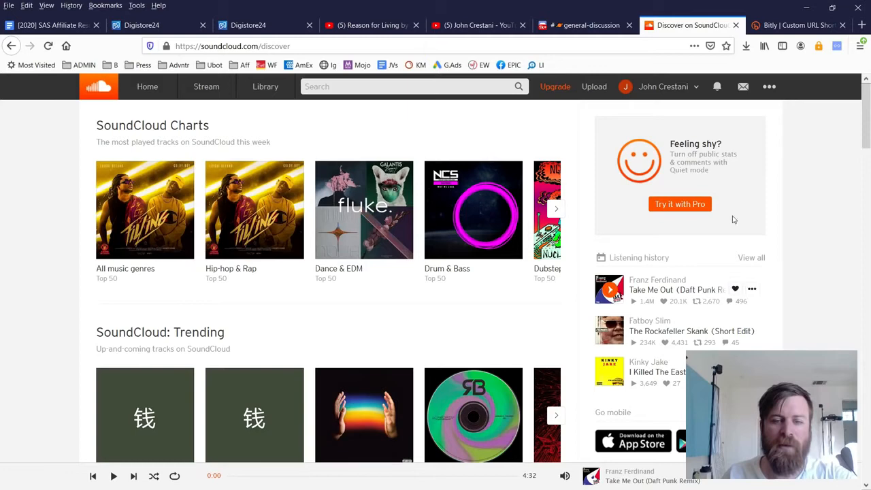
click(769, 87)
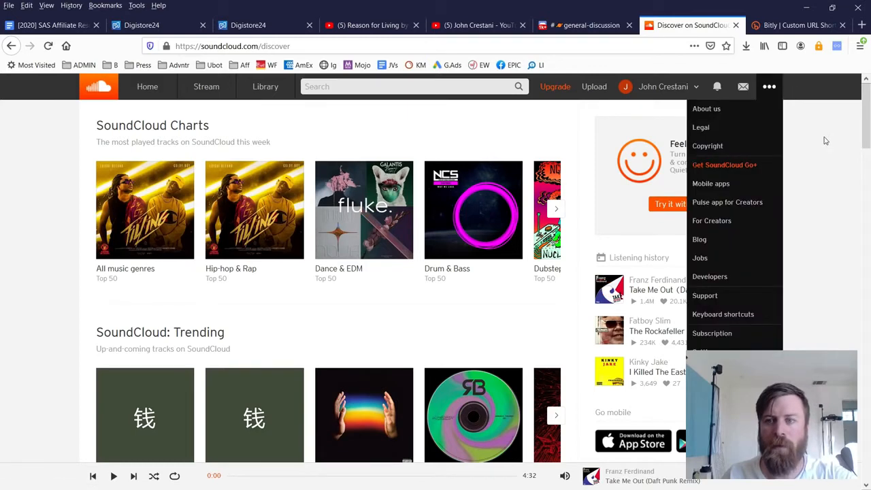
click(483, 295)
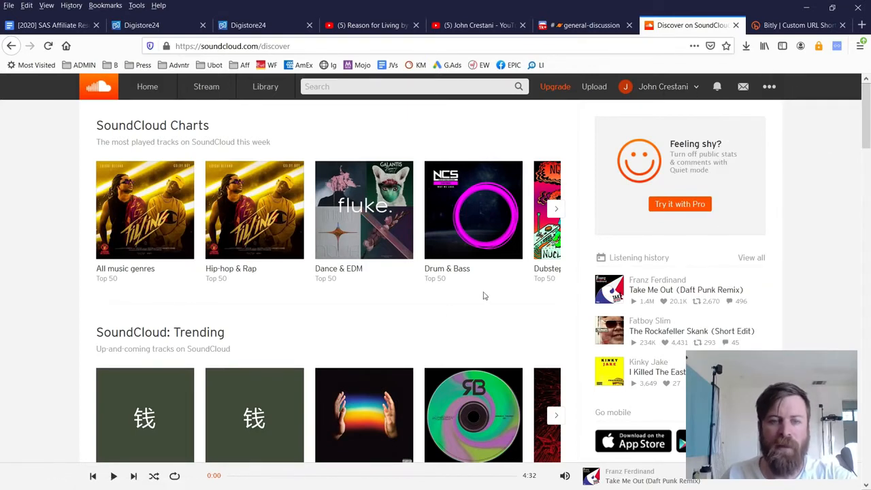
click(48, 24)
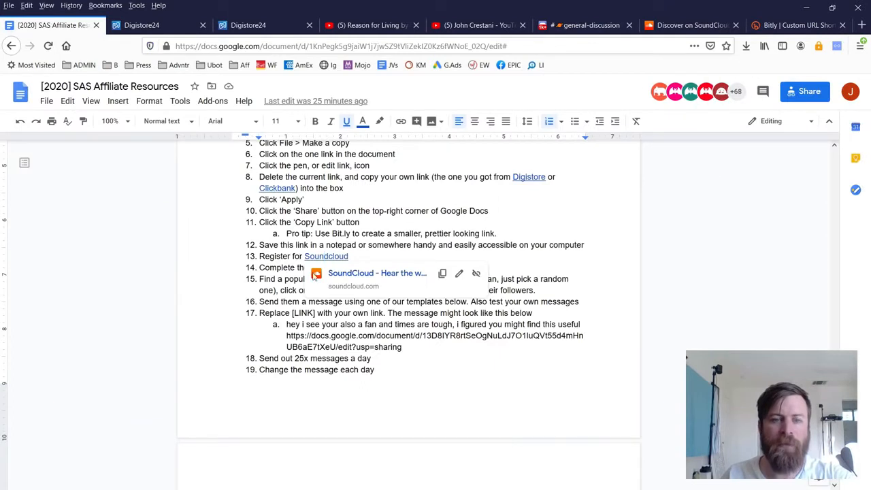
mouse_move(229, 287)
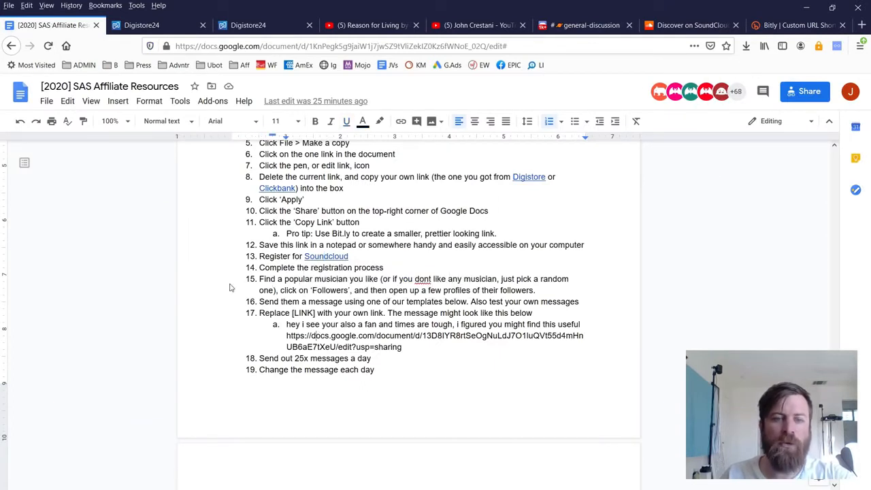
drag(259, 277, 536, 302)
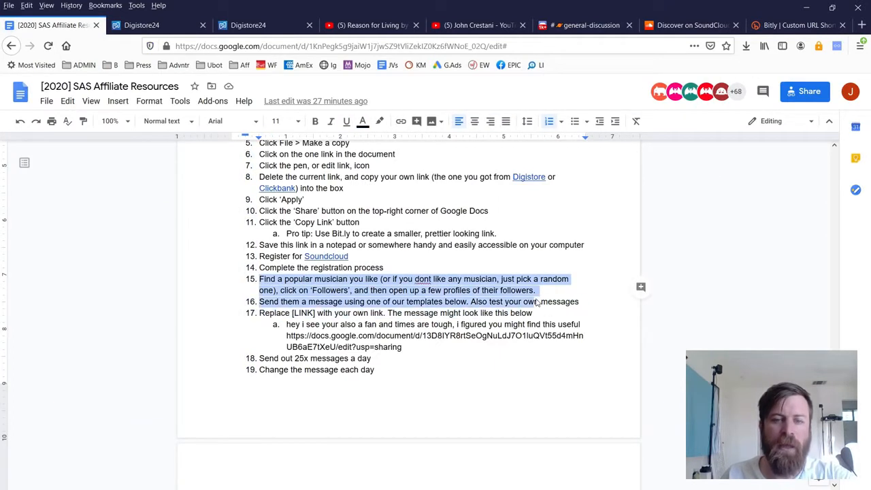
click(454, 381)
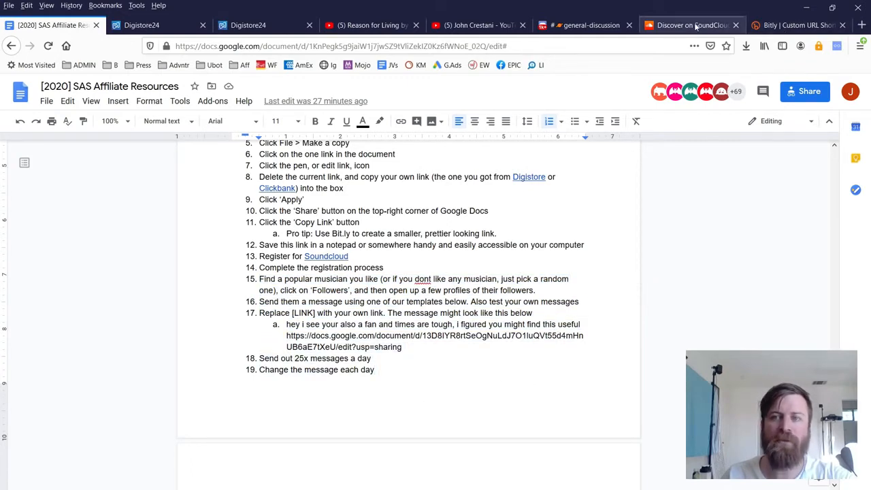
Search SoundCloud for Galantis, follow the artist and go to their followers list.
click(691, 25)
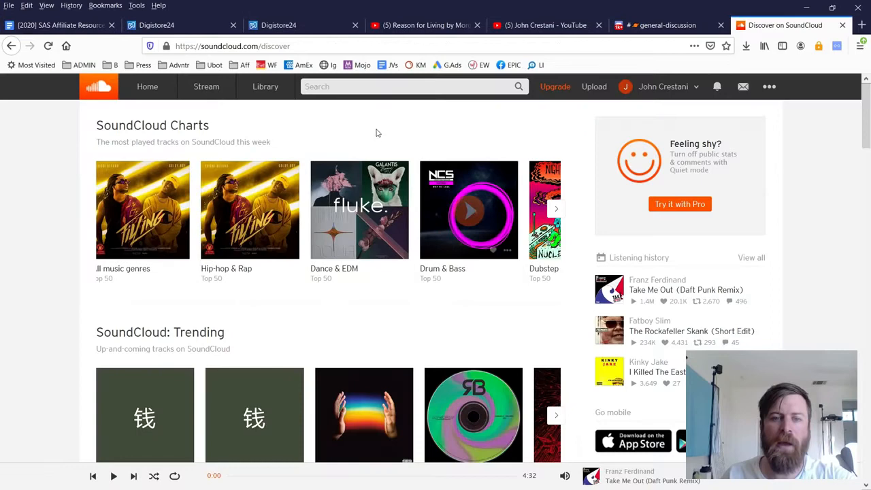
click(408, 87)
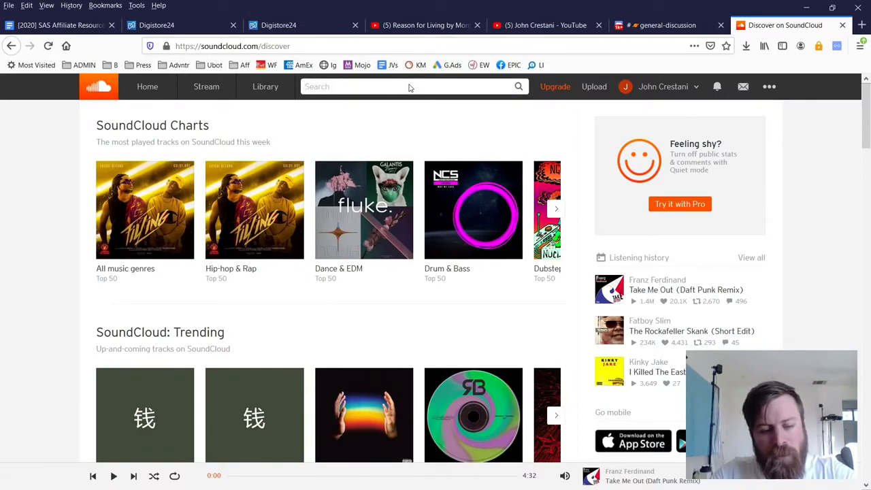
text(galn)
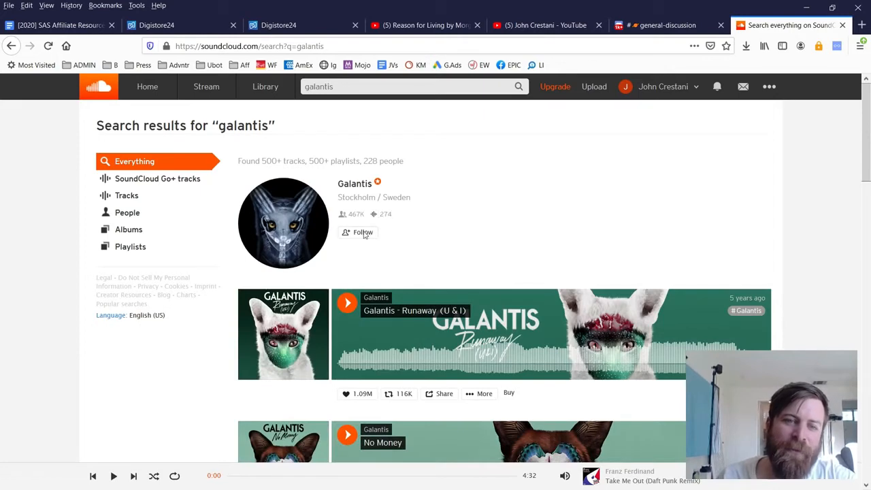
click(362, 232)
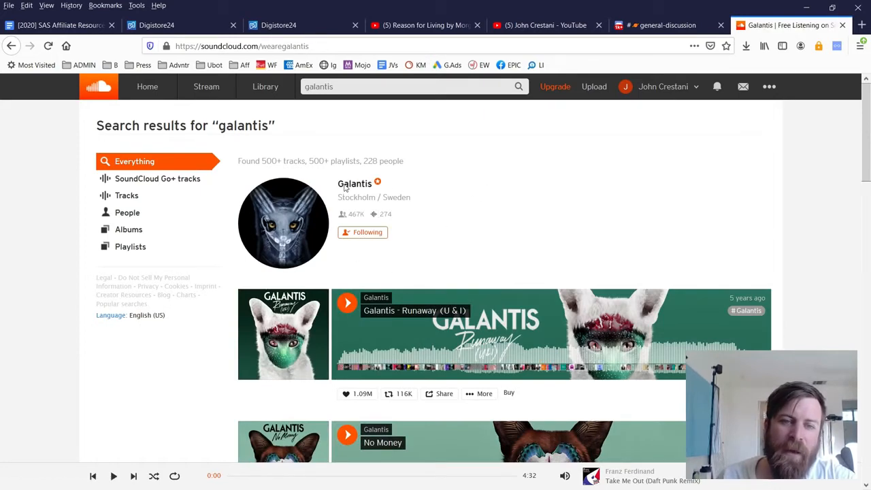
click(354, 184)
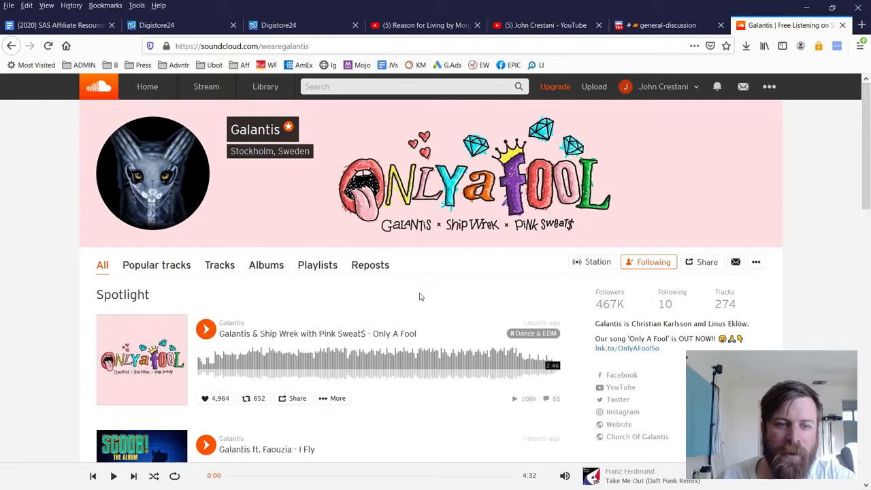
scroll(down, 3)
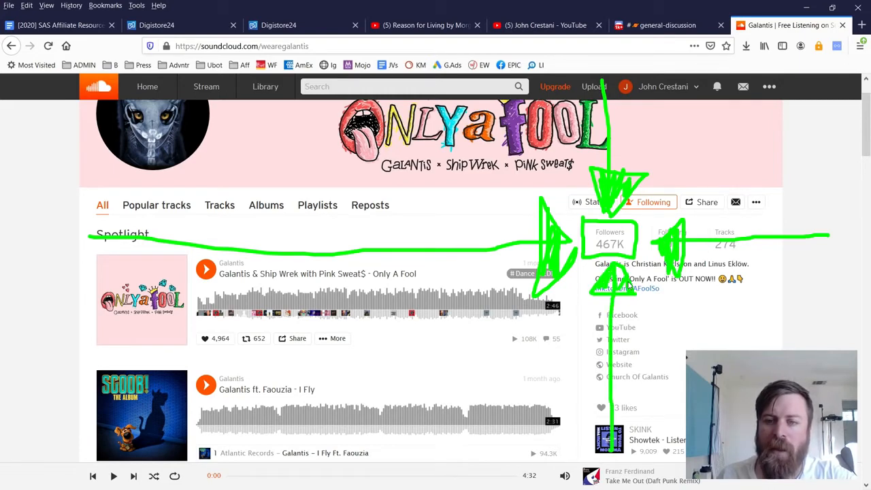
click(609, 238)
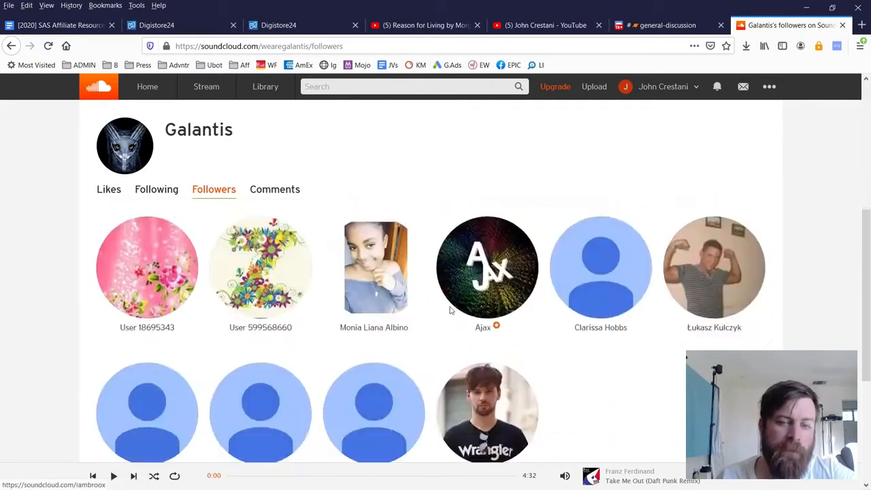
Scroll Galantis's followers and open a follower's profile in a new tab.
scroll(down, 3)
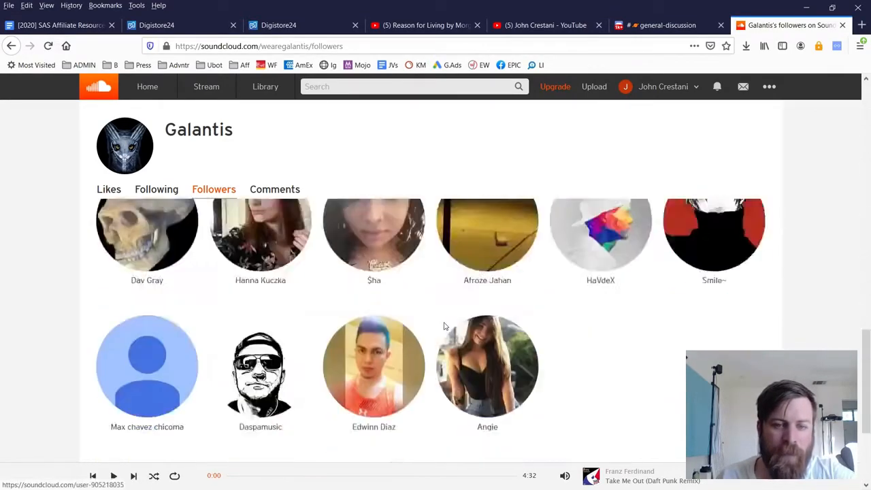
scroll(down, 3)
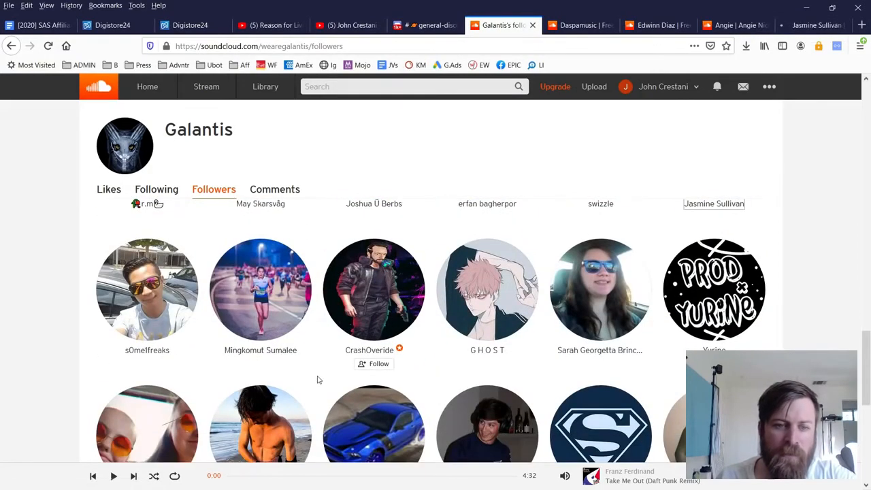
scroll(down, 3)
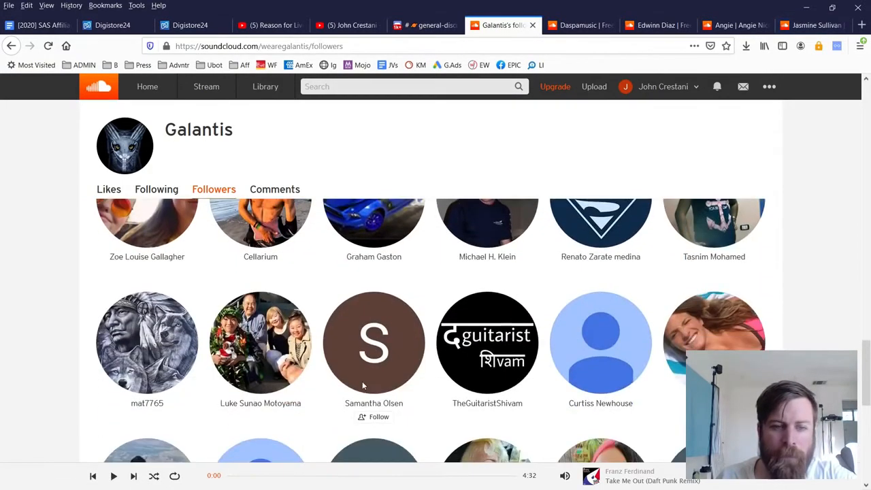
scroll(down, 3)
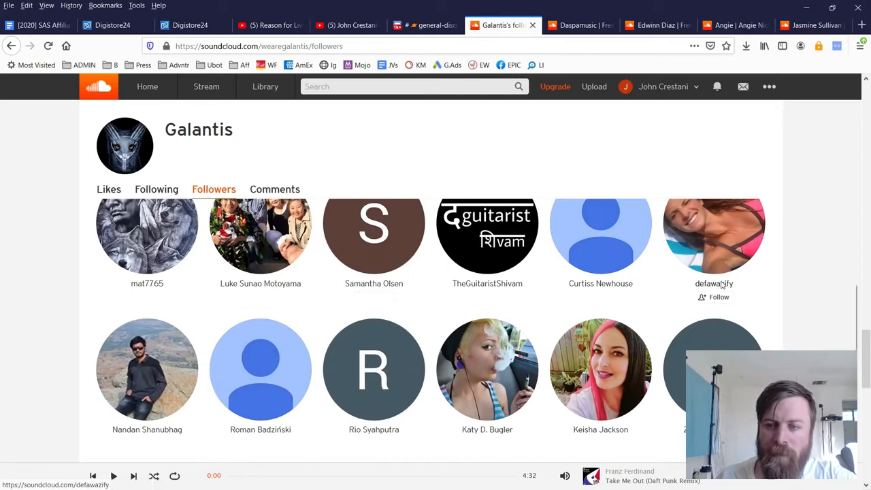
scroll(down, 3)
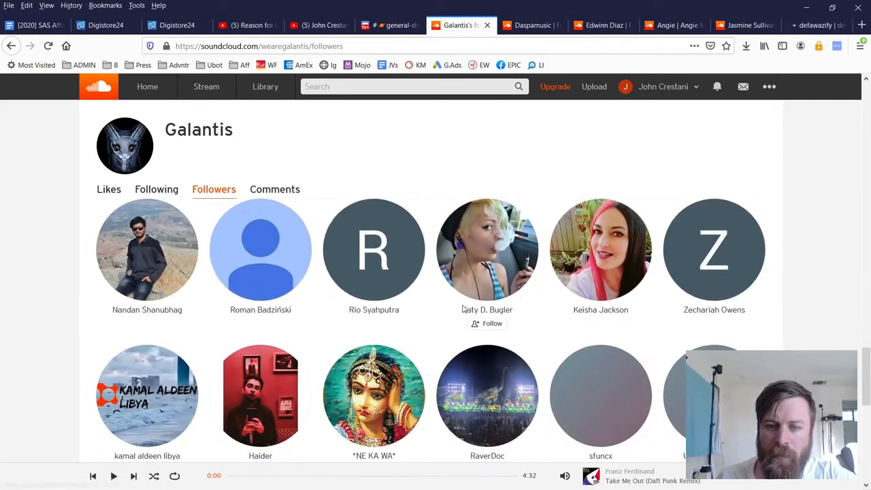
right_click(600, 310)
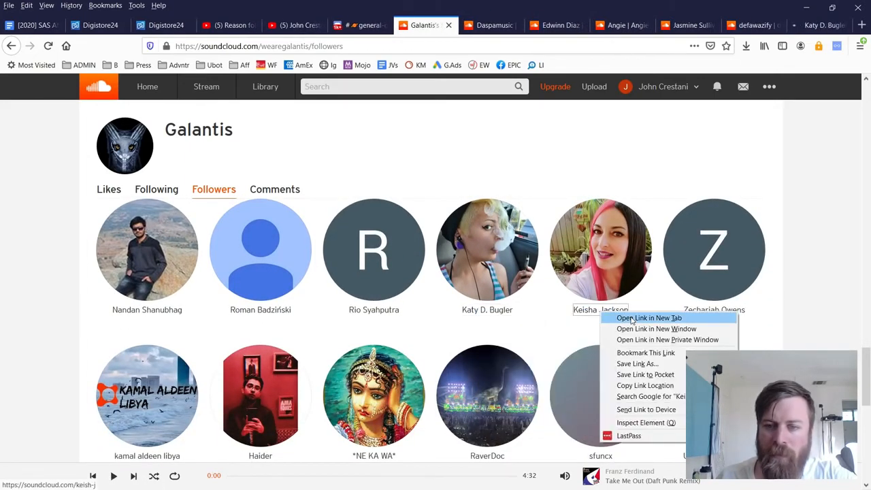
click(456, 24)
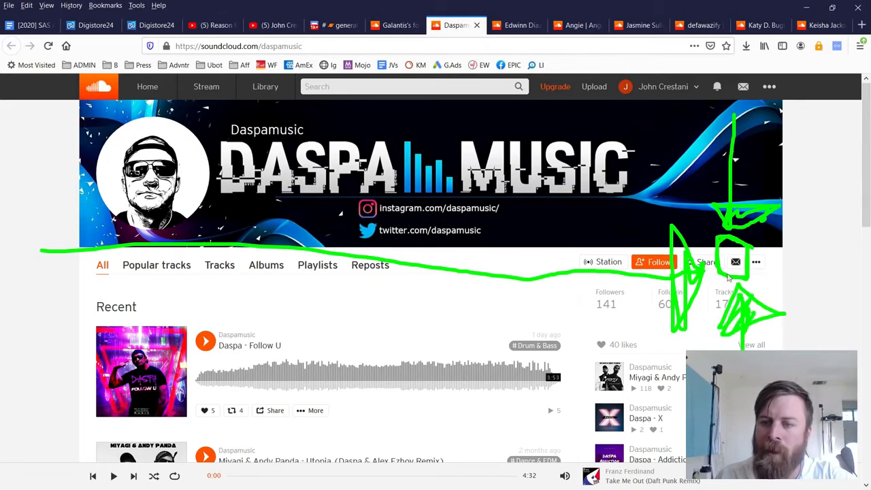
Select the 'fellow fan of [MUSICIAN]' template line in the Message Templates section.
click(735, 261)
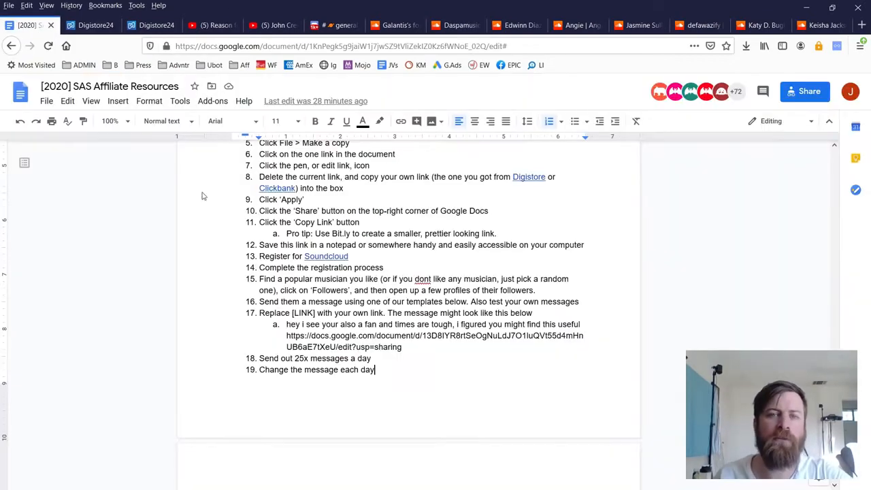
scroll(down, 3)
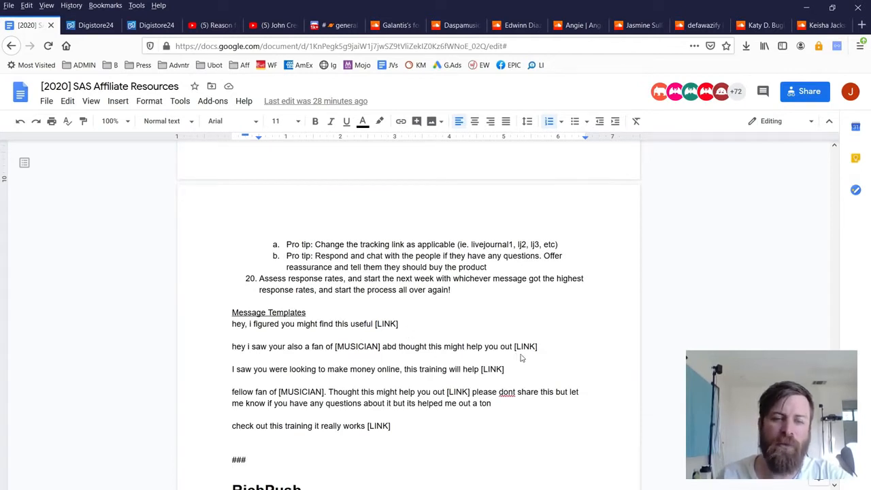
triple_click(384, 347)
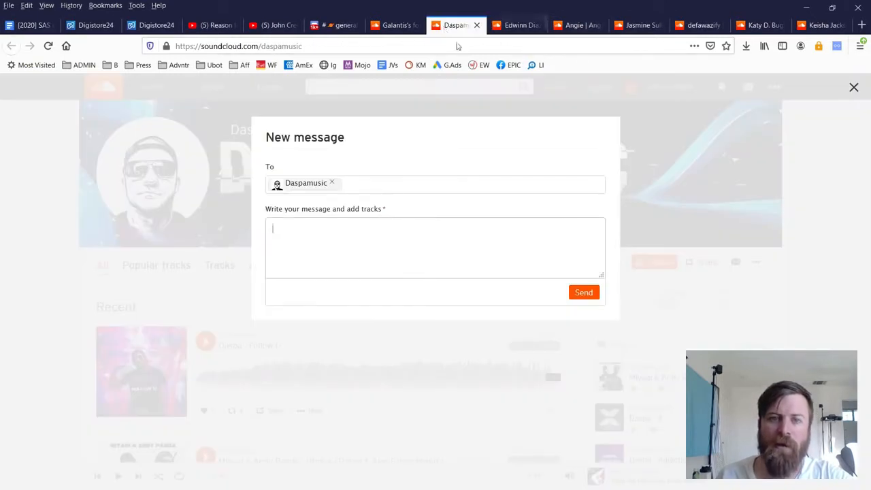
text(fellow fan of [MUSICIAN]. Thought this might help you out [LINK] please dont share this but let me know if you have any questions about it but its helped me out a ton)
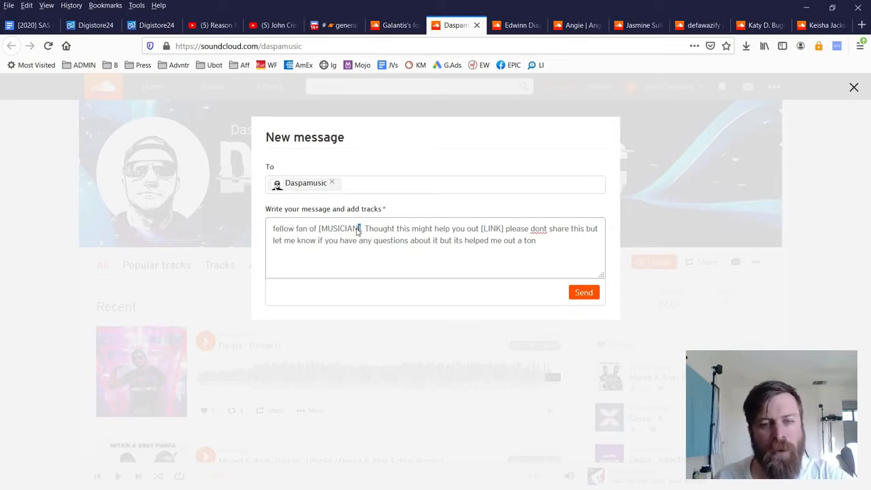
double_click(337, 229)
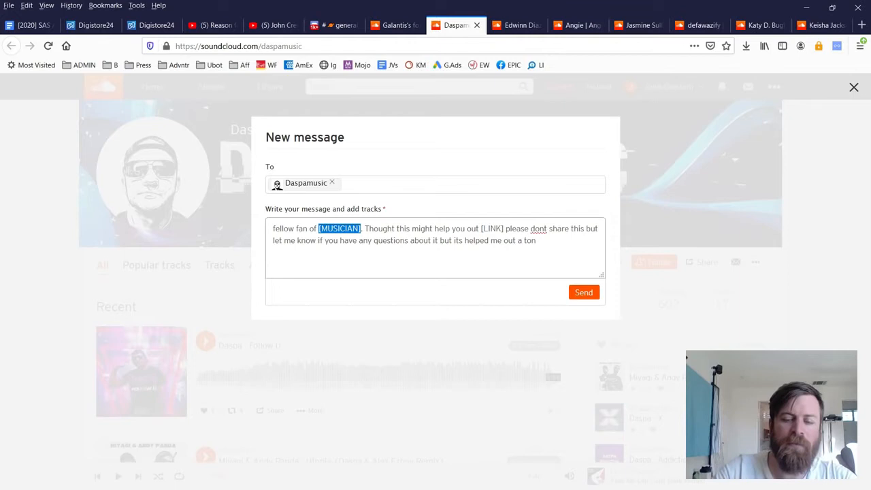
text(galantis)
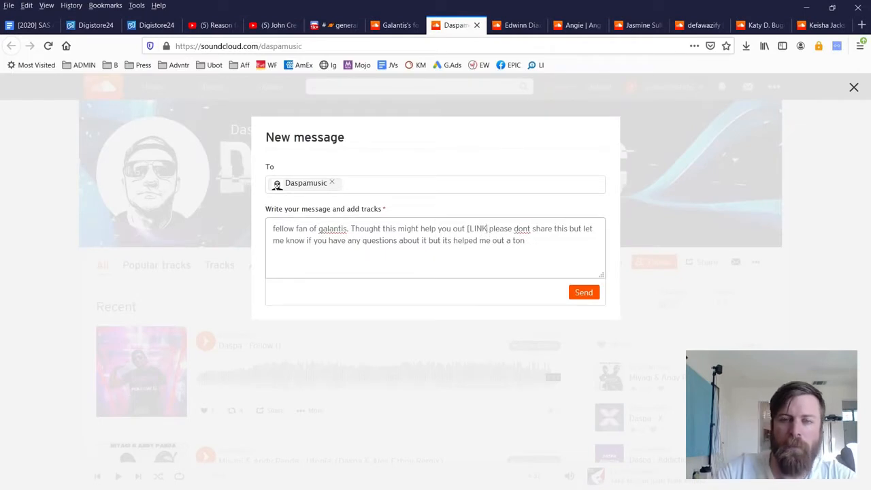
text(https://bit.ly/2NX7OSo)
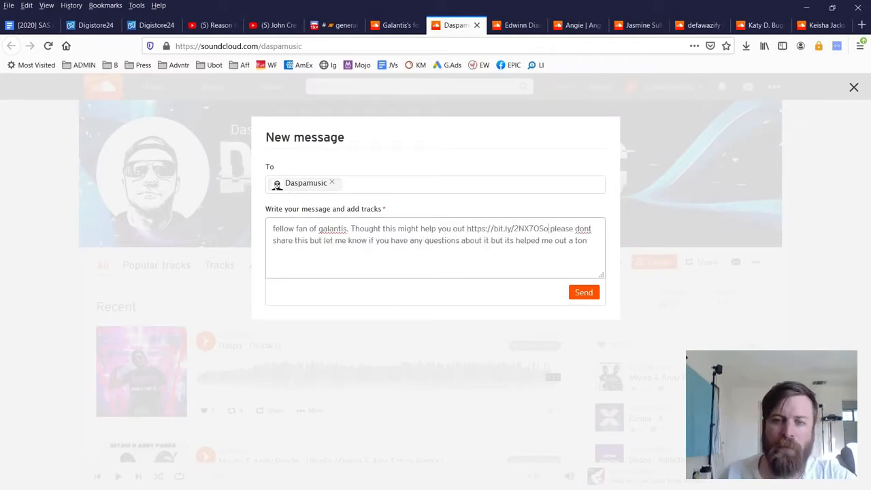
right_click(435, 234)
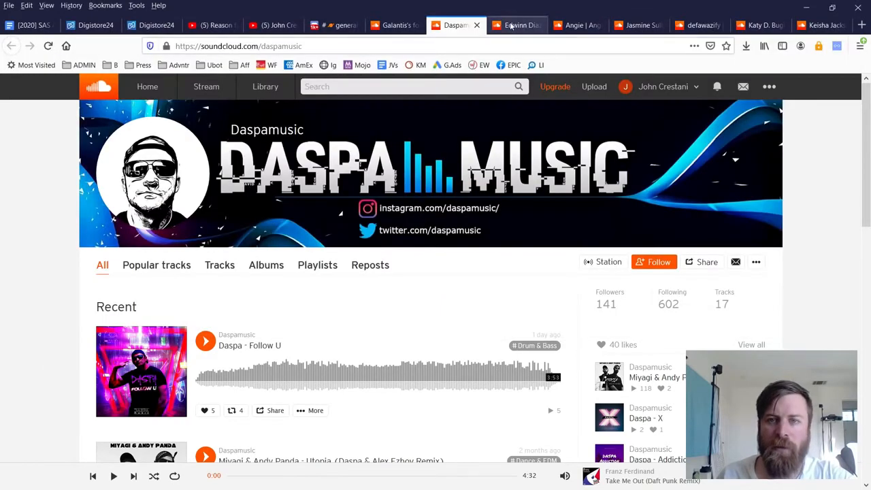
click(517, 25)
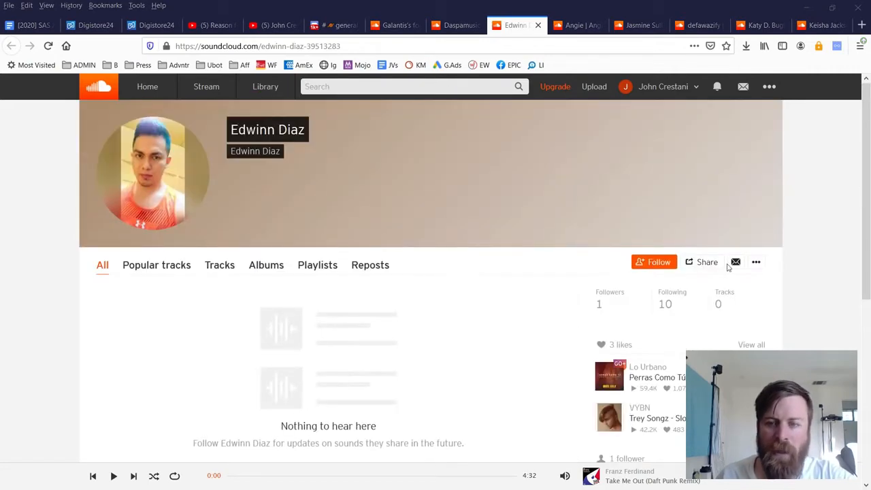
click(734, 262)
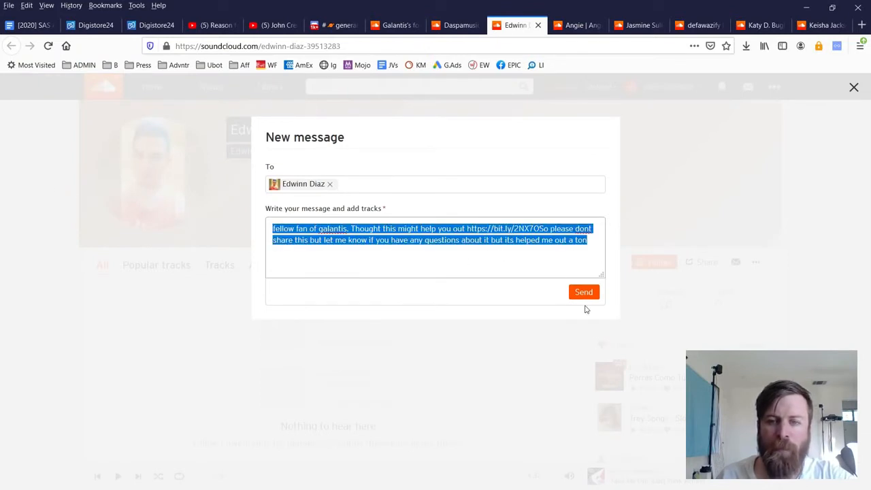
click(582, 291)
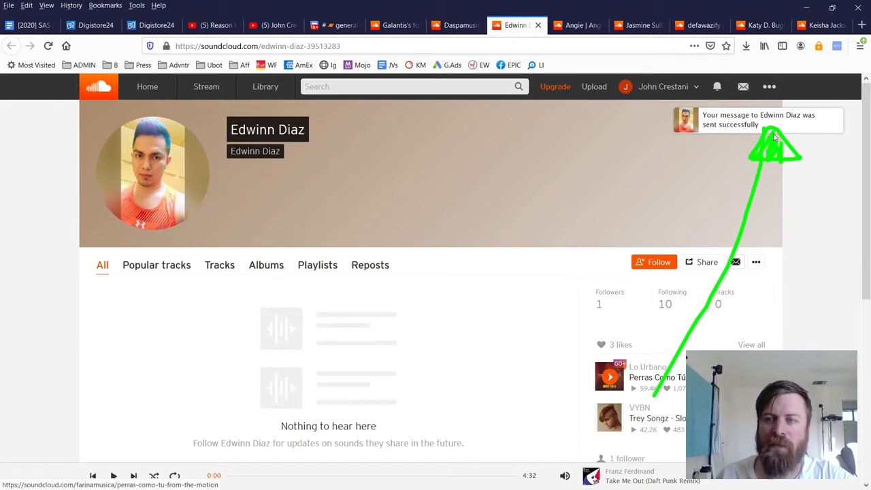
click(575, 25)
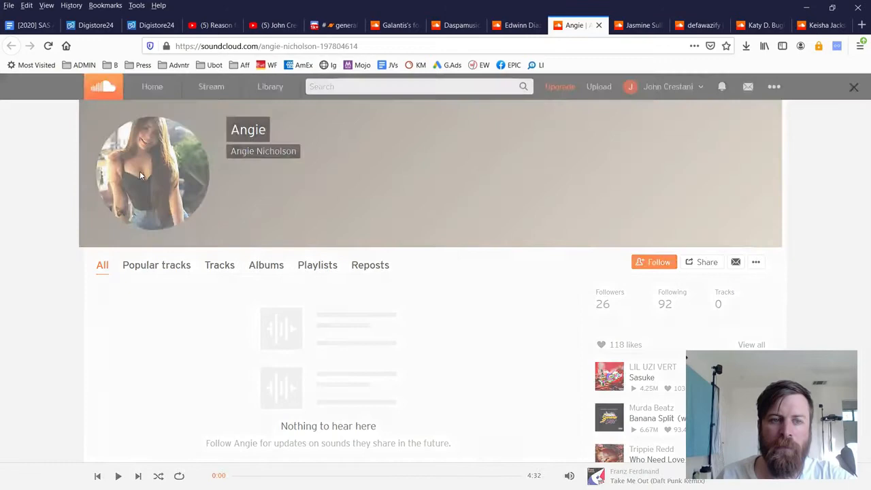
click(152, 174)
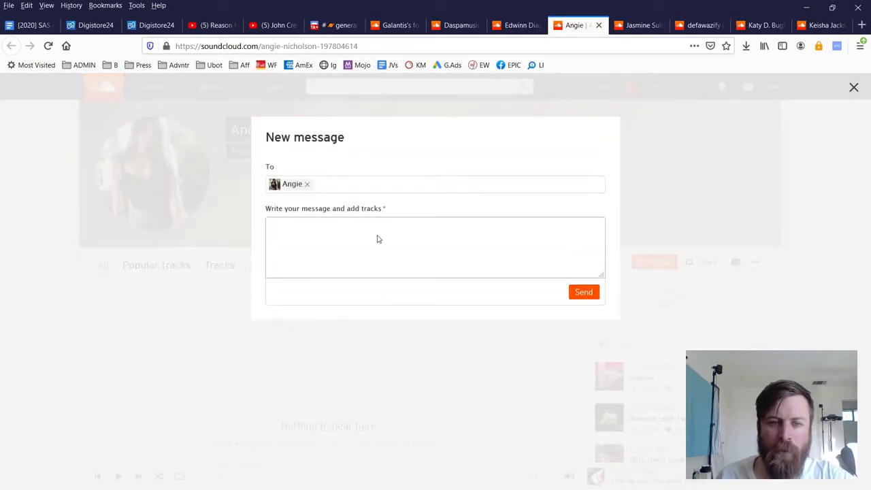
text(fellow fan of galantis. Thought this might help you out https://bit.ly/2NX7OSo please dont share this but let me know if you have any questions about it but its helped me out a ton)
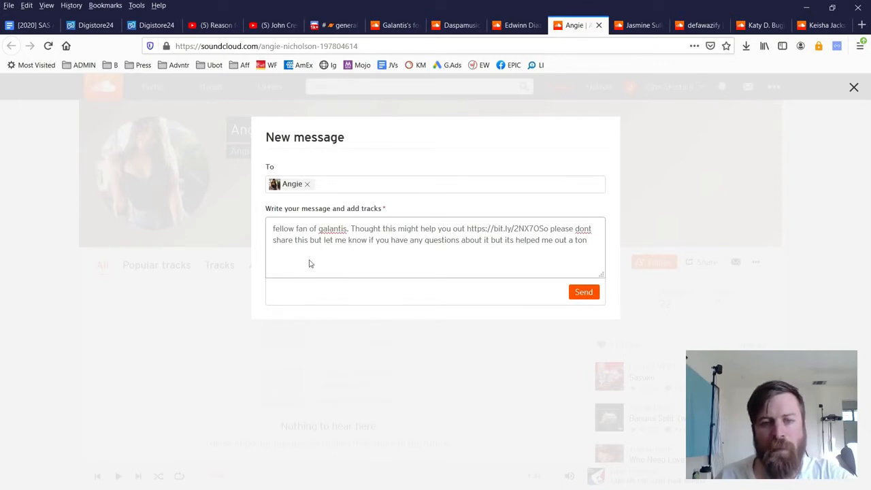
drag(307, 252, 571, 255)
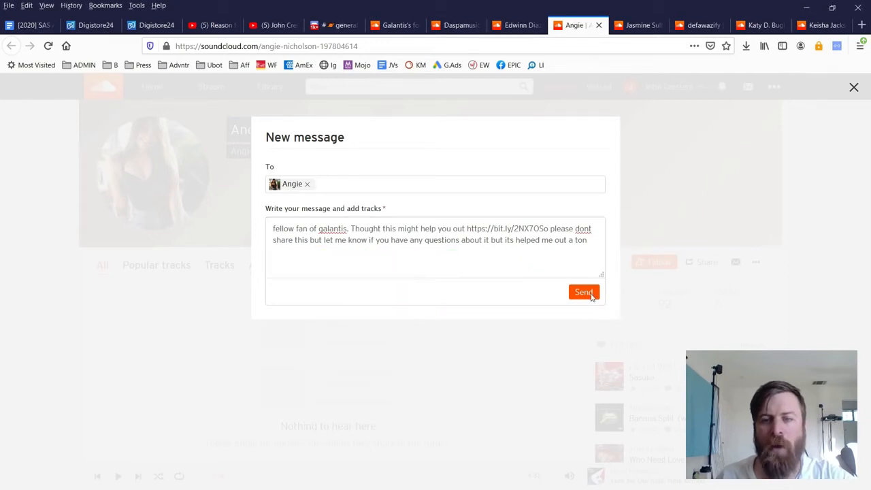
click(582, 291)
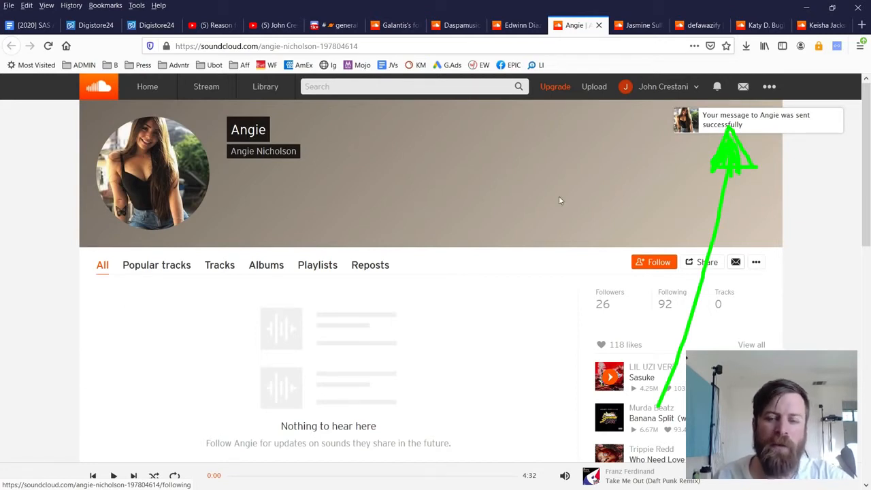
mouse_move(396, 134)
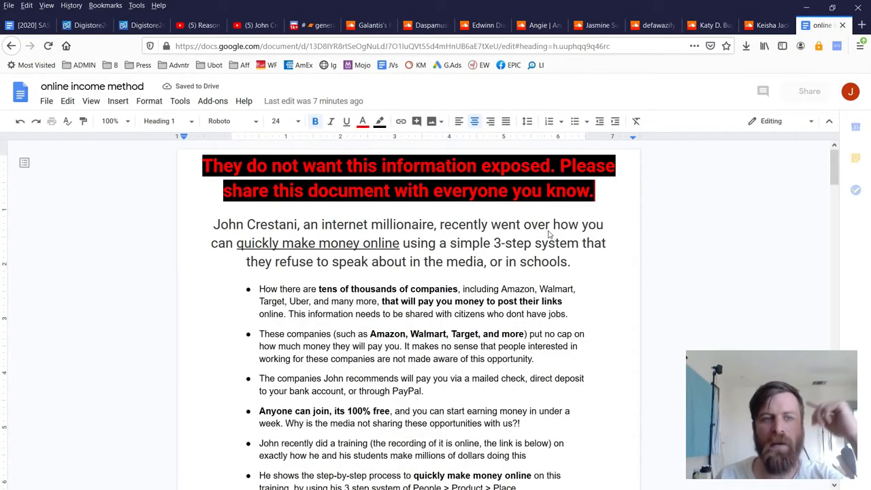
Reveal that the 'You can register for the training' hyperlink points to Digistore24.
scroll(down, 3)
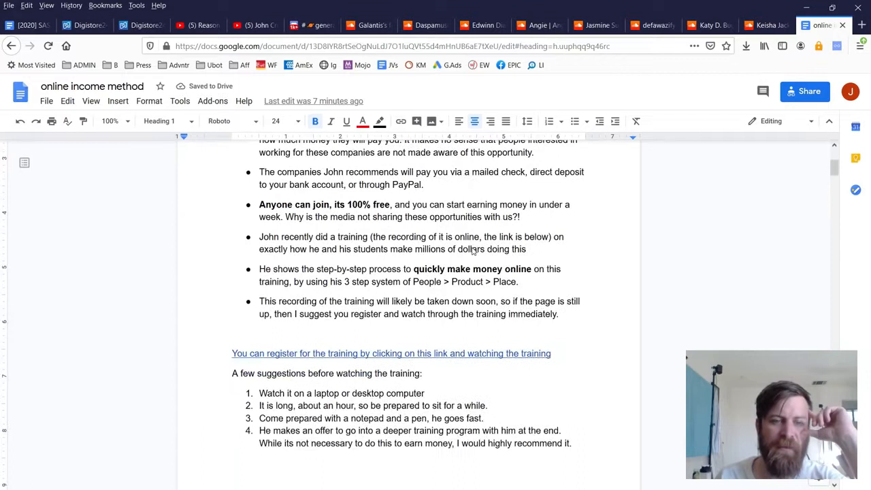
click(418, 353)
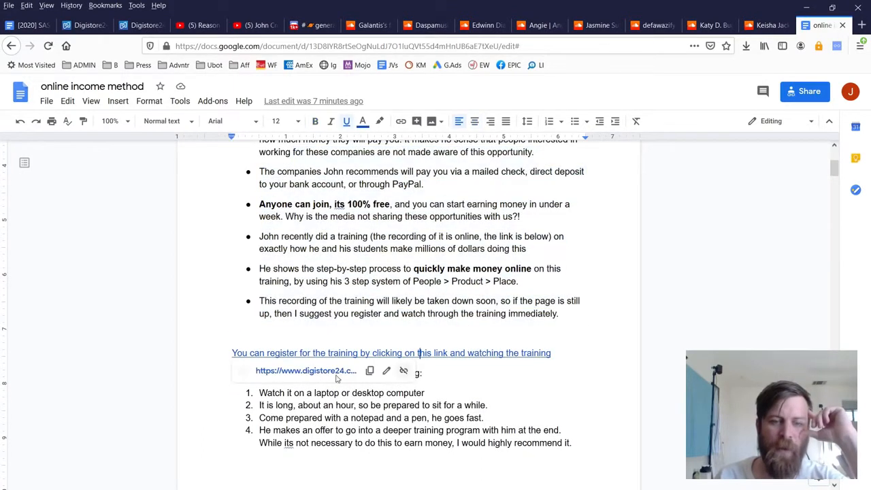
click(305, 370)
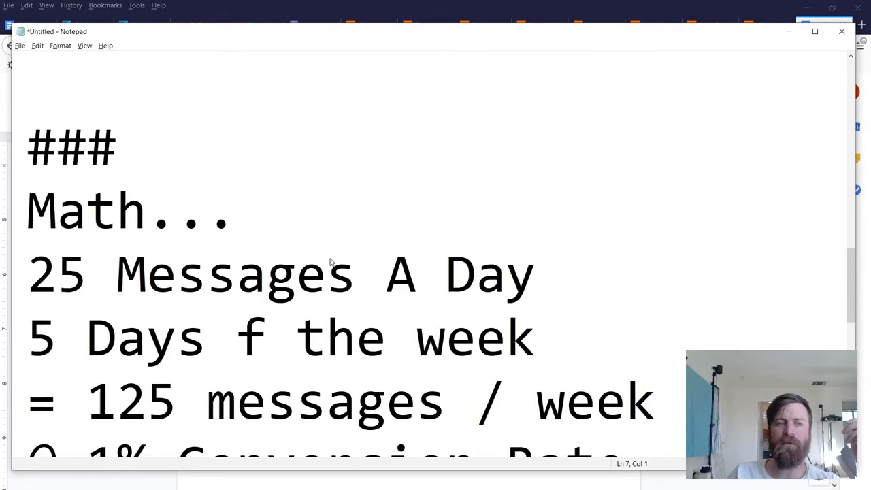
Highlight the 25 Messages A Day line, briefly bracketing it and removing the brackets again.
scroll(down, 3)
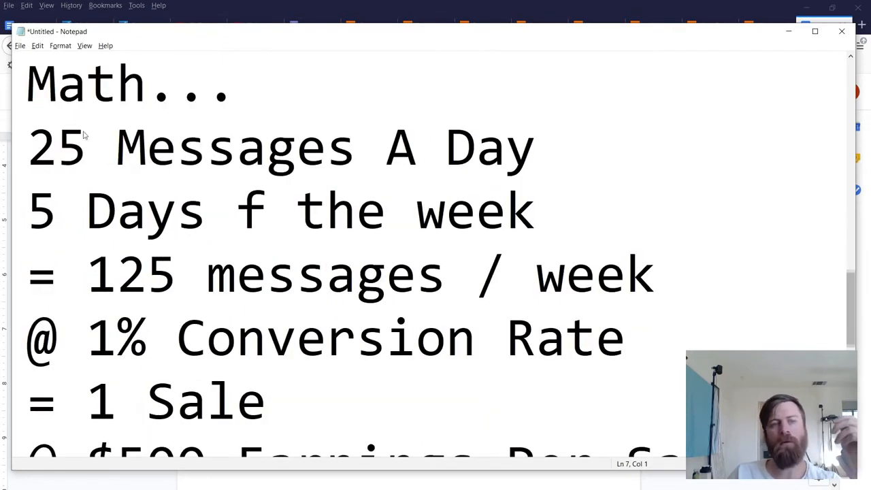
click(534, 147)
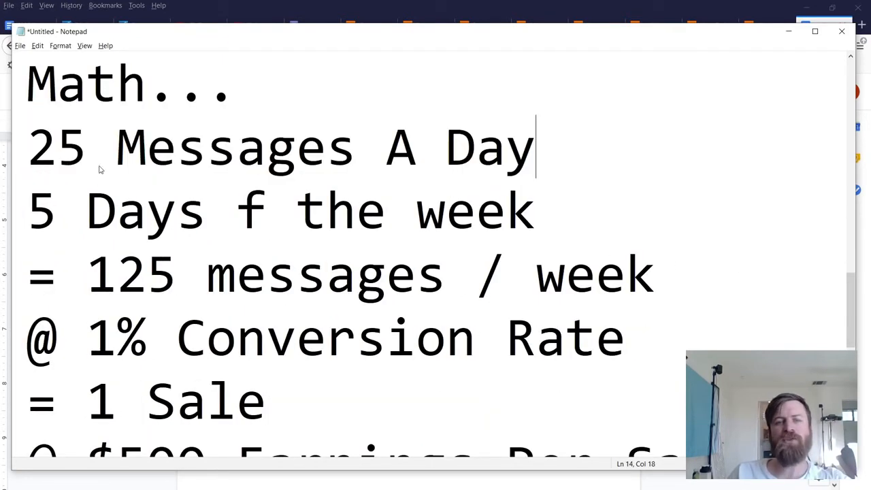
triple_click(279, 147)
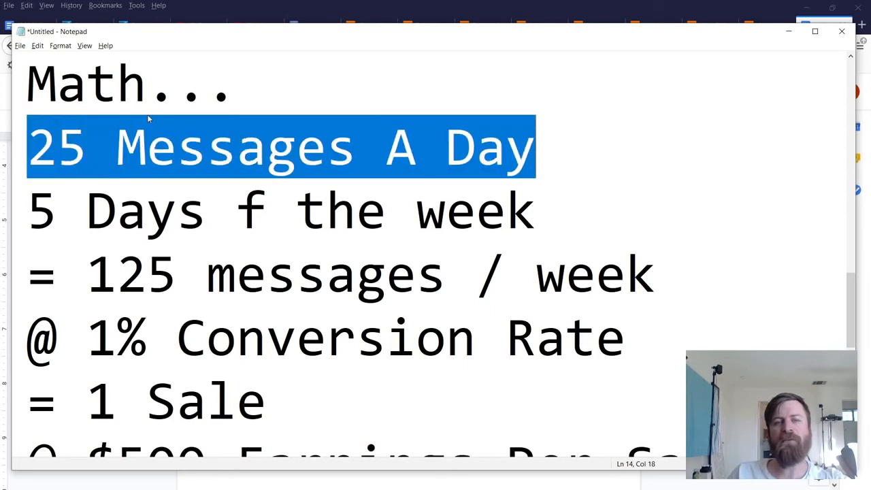
text([)
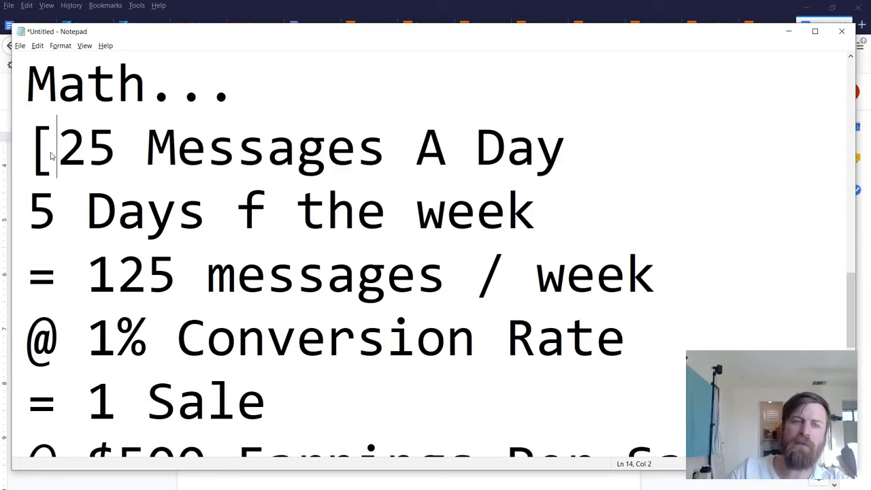
text(])
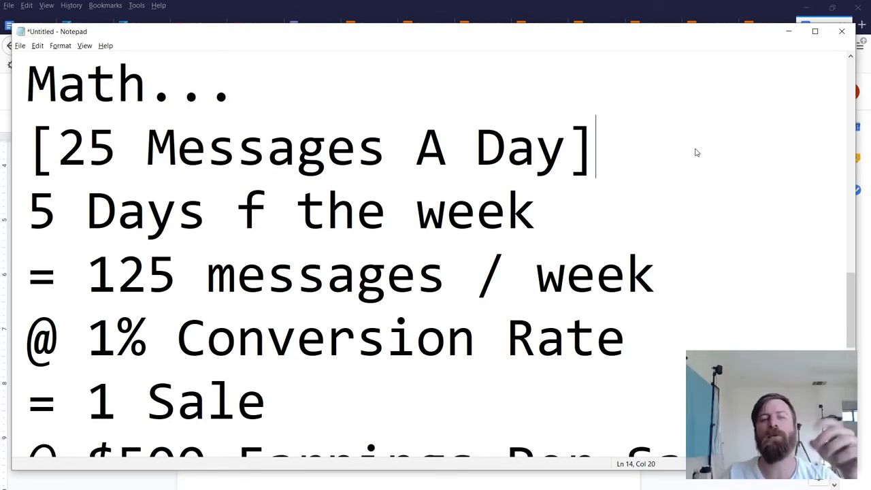
key(Backspace)
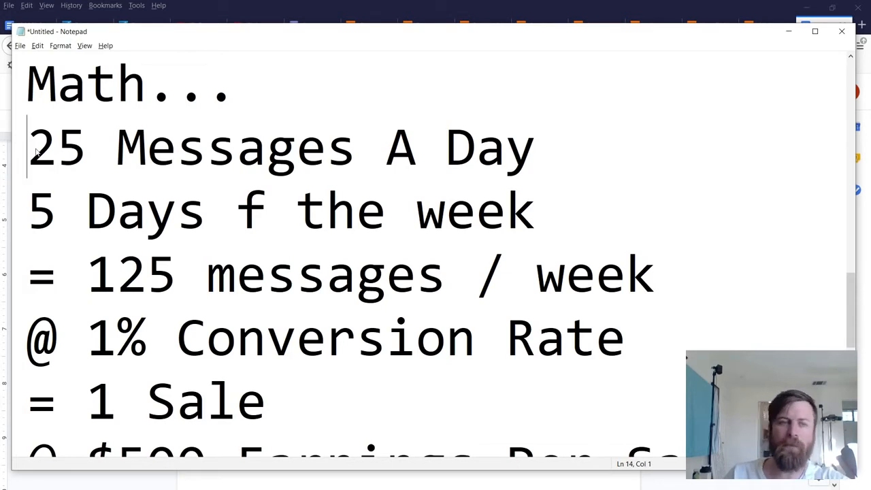
Mark the calculation lines leading to one $500 sale and $500 income per week.
drag(29, 210, 533, 209)
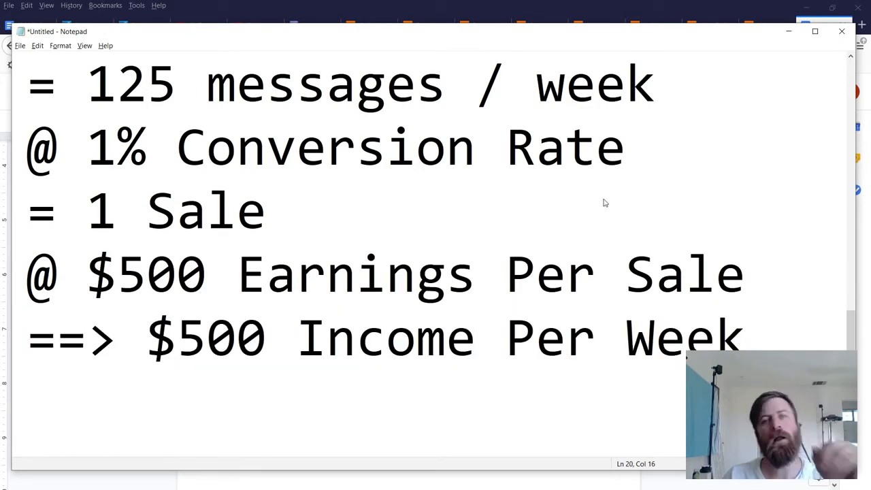
scroll(down, 3)
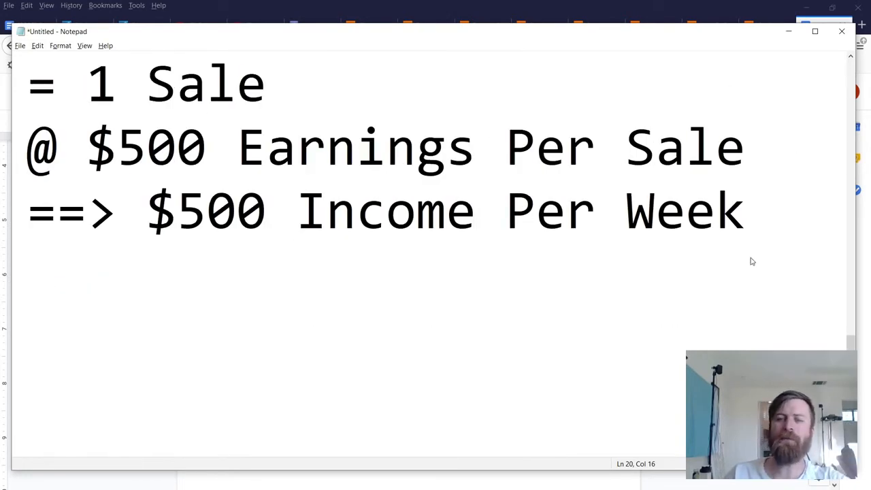
text(??)
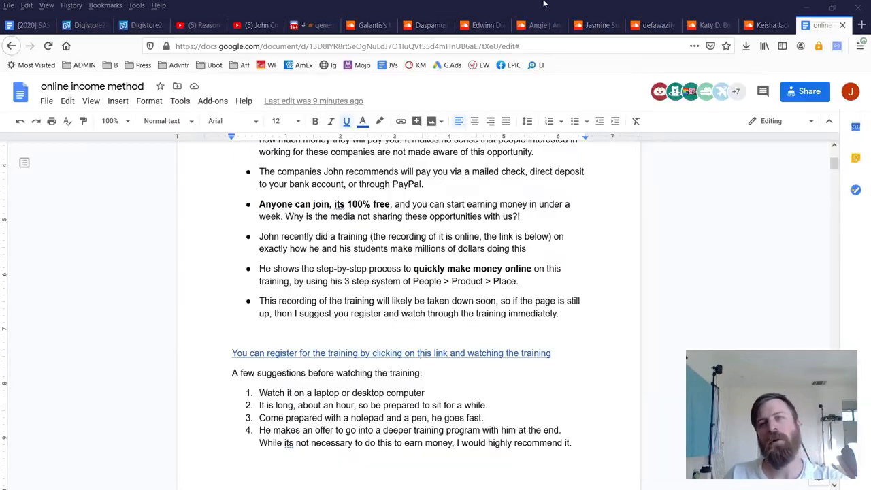
Message the follower the bit.ly/2NX7OSo link as a tip from a fellow fan, asking them not to share it.
click(764, 24)
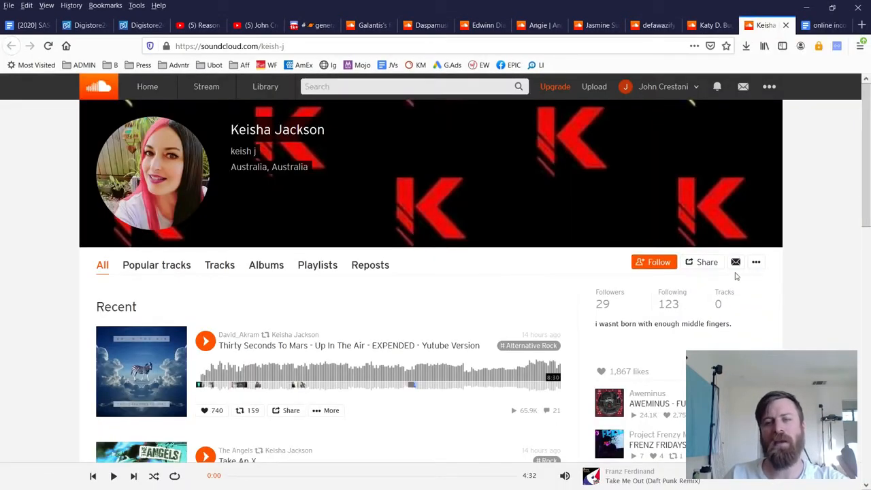
click(735, 261)
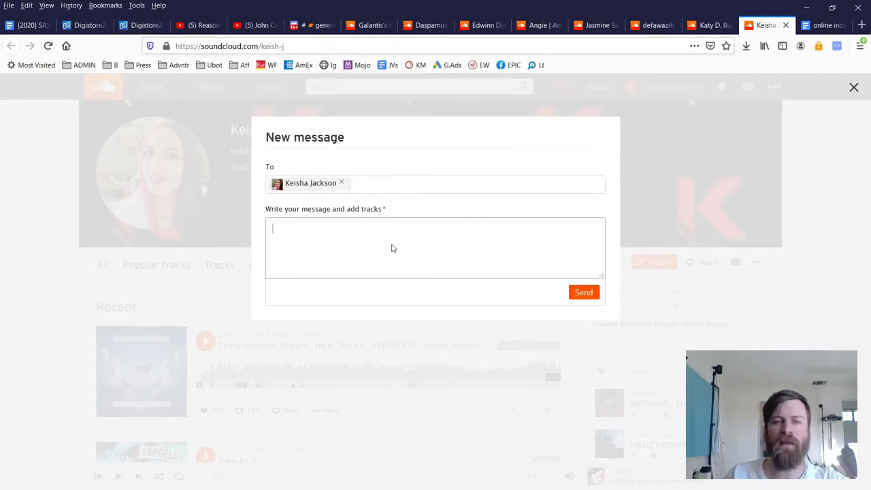
text(https://bit.ly/2NX7OSo)
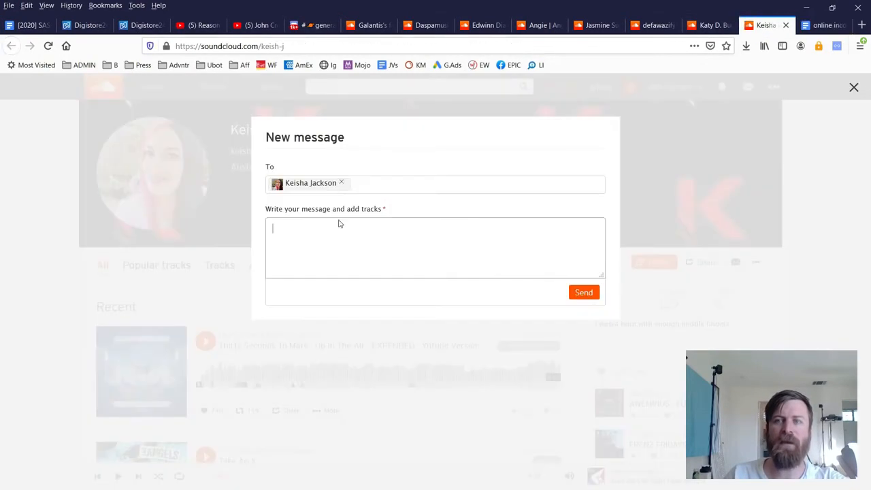
text(fellow fan of [MUSICIAN]. Thought this might help you out [LINK] please dont share this but let me know if you have any questions about it but its helped me out a ton)
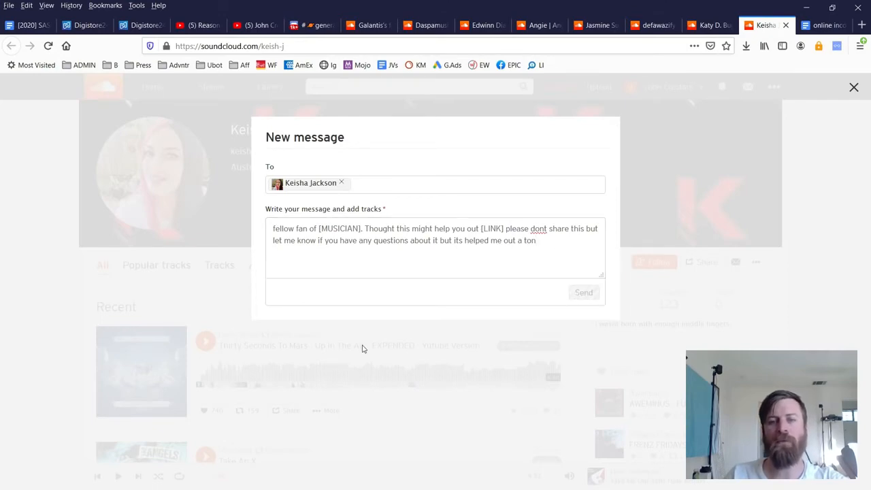
click(583, 291)
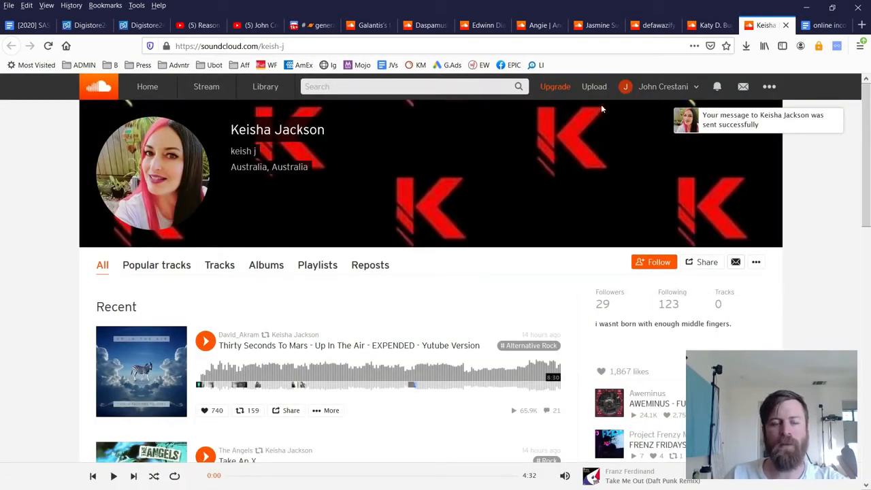
Scroll further down Galantis's followers list for more fans, then move to the YouTube channel.
click(367, 24)
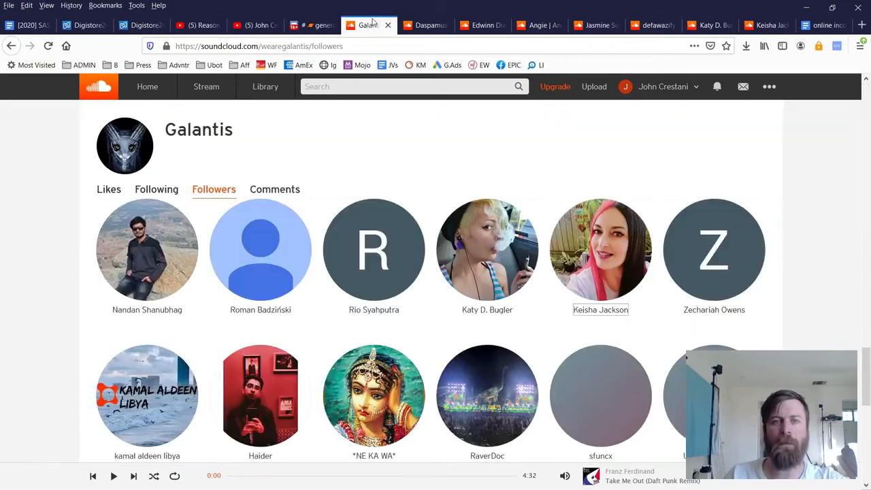
scroll(down, 3)
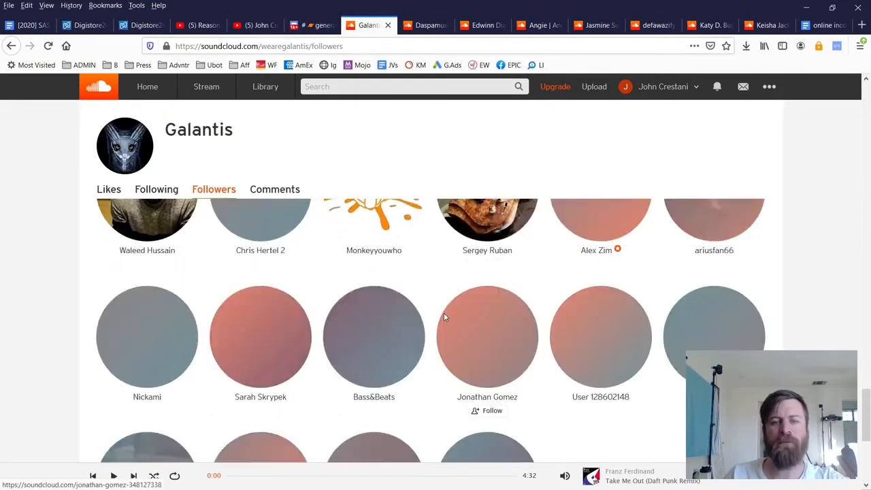
scroll(down, 3)
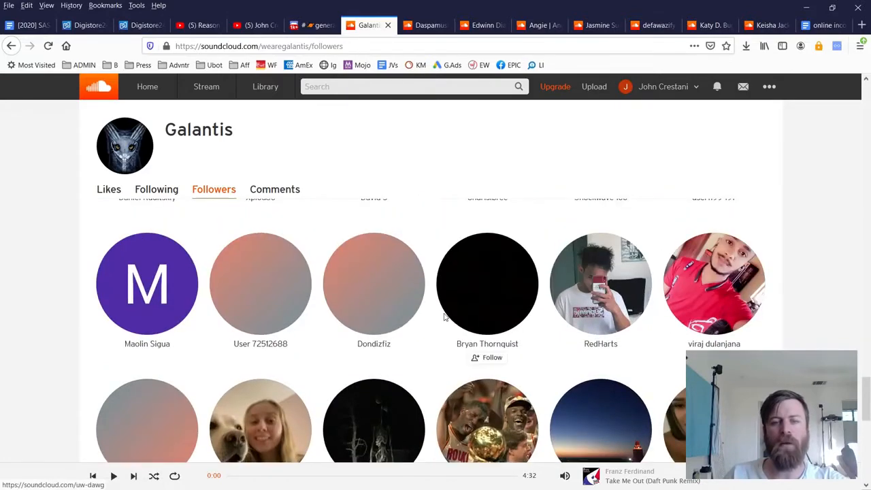
scroll(down, 3)
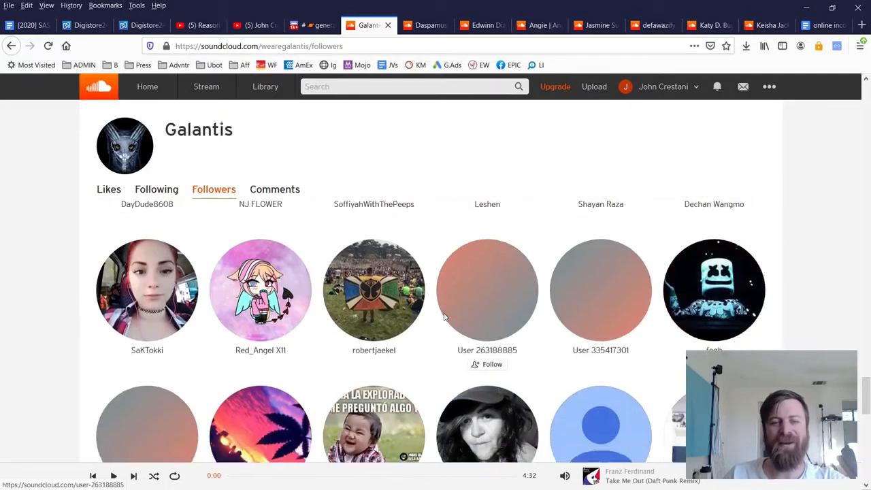
scroll(down, 3)
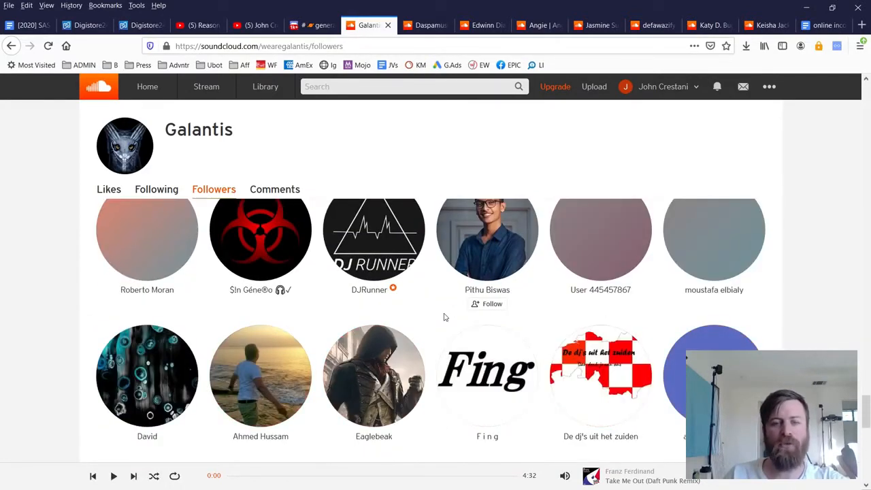
scroll(down, 3)
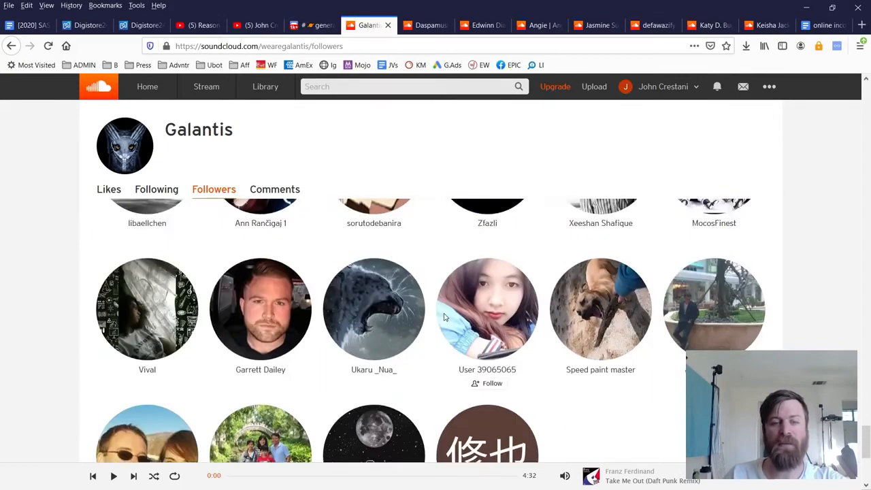
scroll(down, 3)
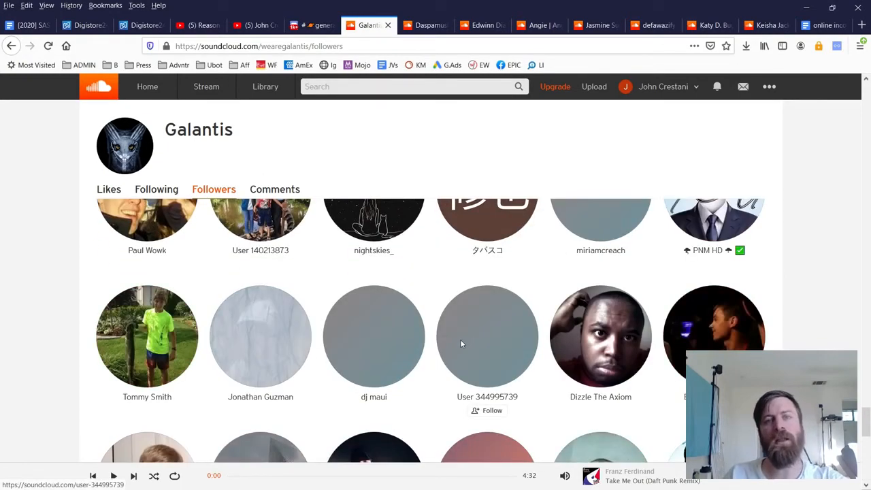
mouse_move(477, 305)
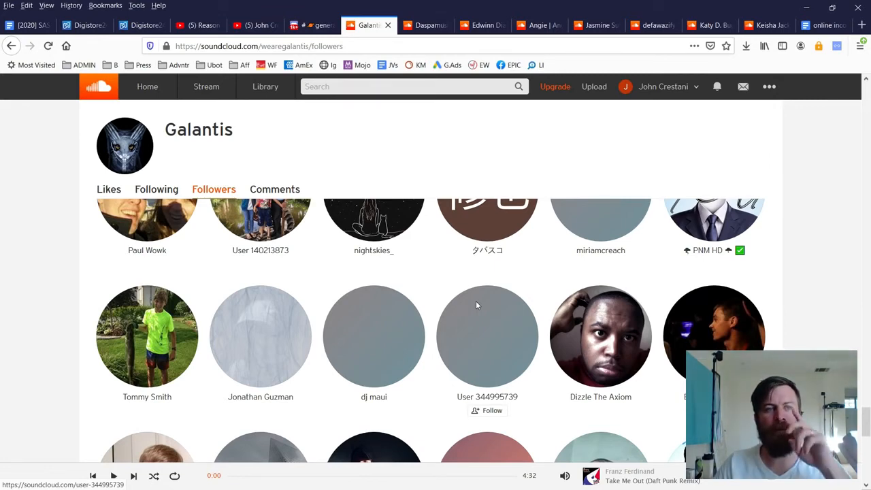
click(256, 25)
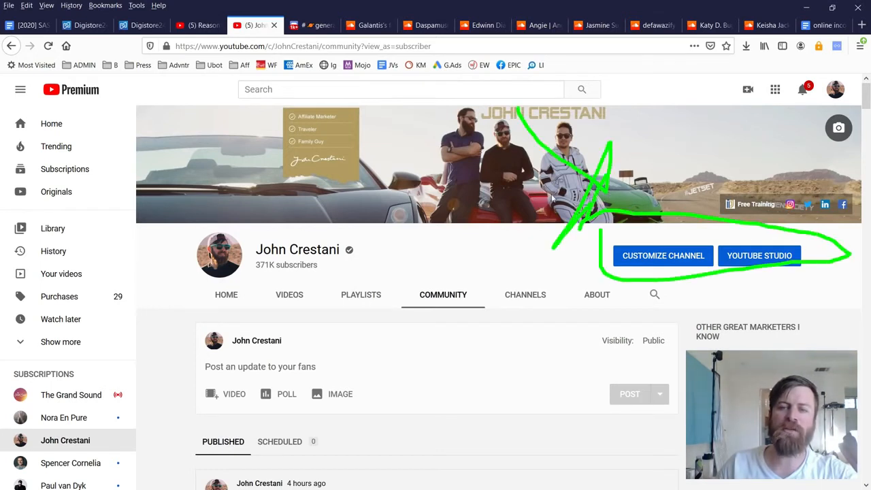
Show the channel's Home uploads row with the Affiliate Marketing Live Q&A, then move to Discord.
click(226, 294)
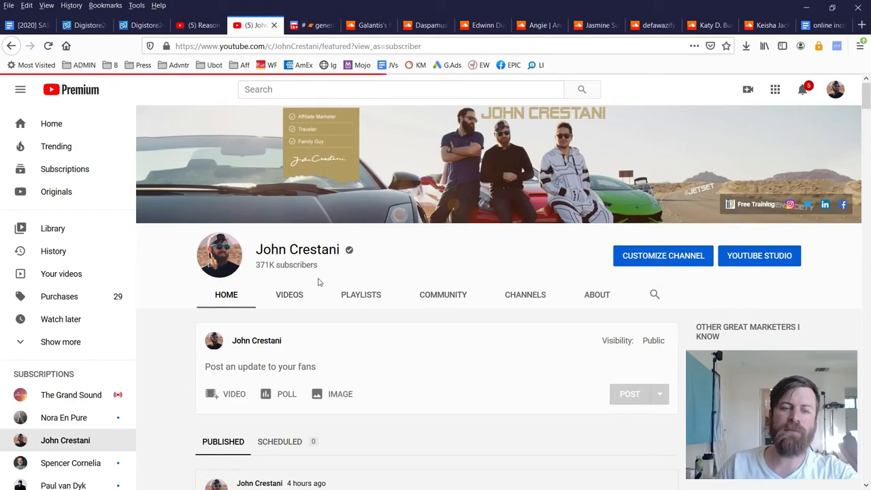
scroll(down, 3)
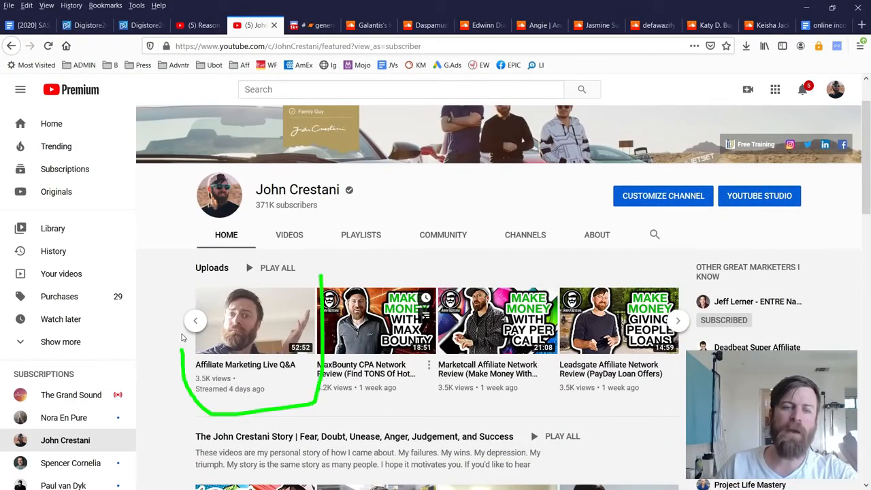
click(311, 24)
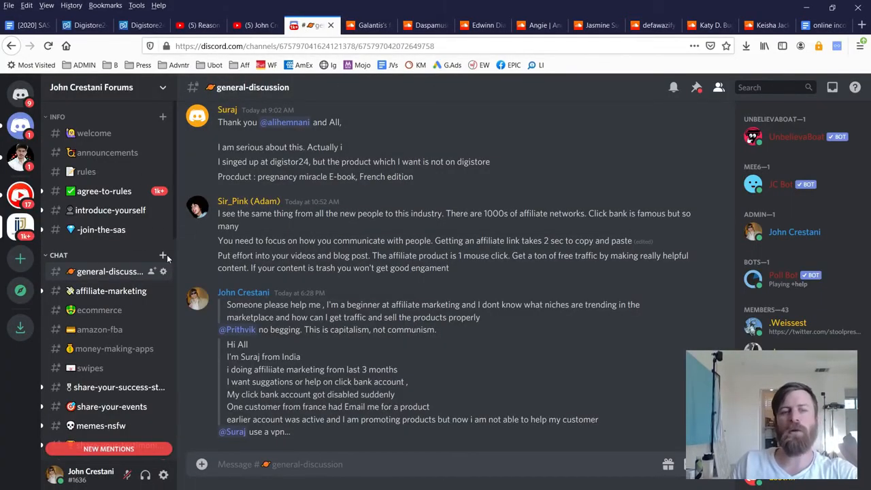
Browse the affiliate-marketing, ecommerce and amazon-fba channels, ending on money-making-apps posts.
click(111, 291)
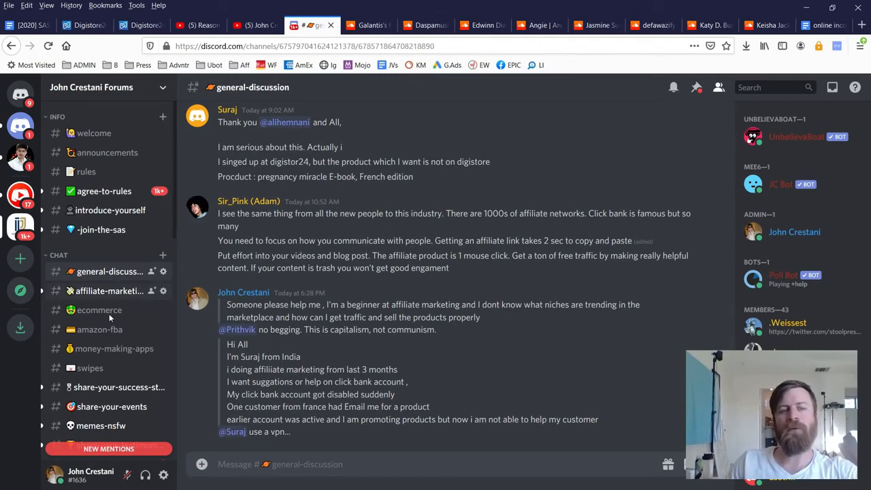
click(99, 310)
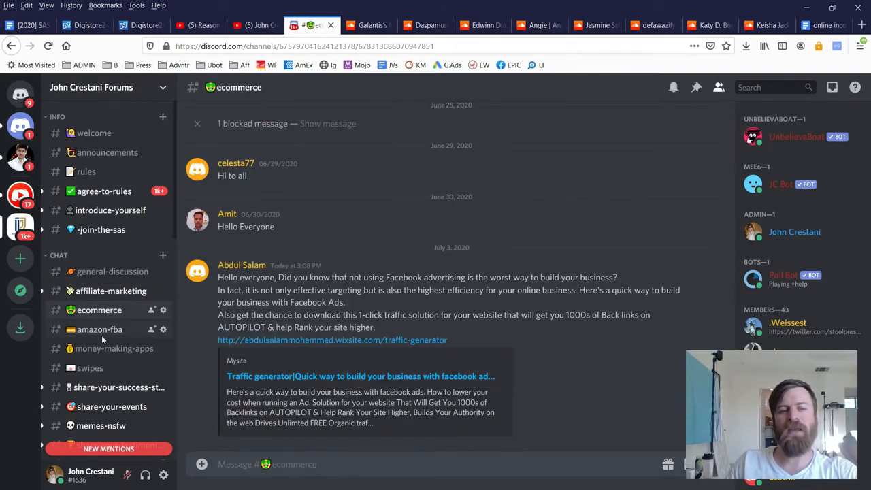
click(99, 329)
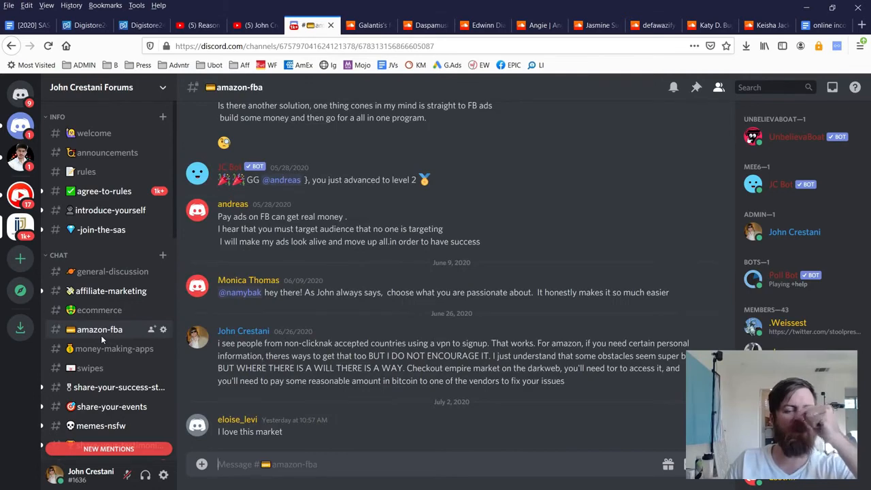
mouse_move(108, 348)
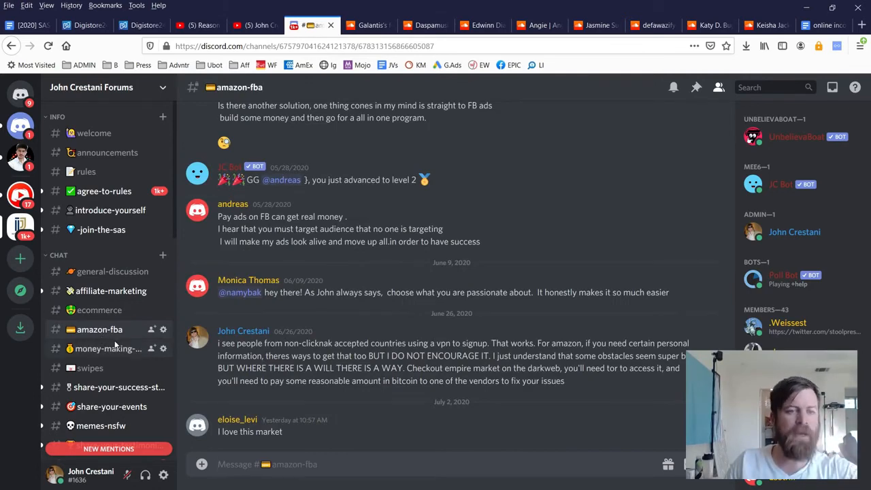
click(107, 349)
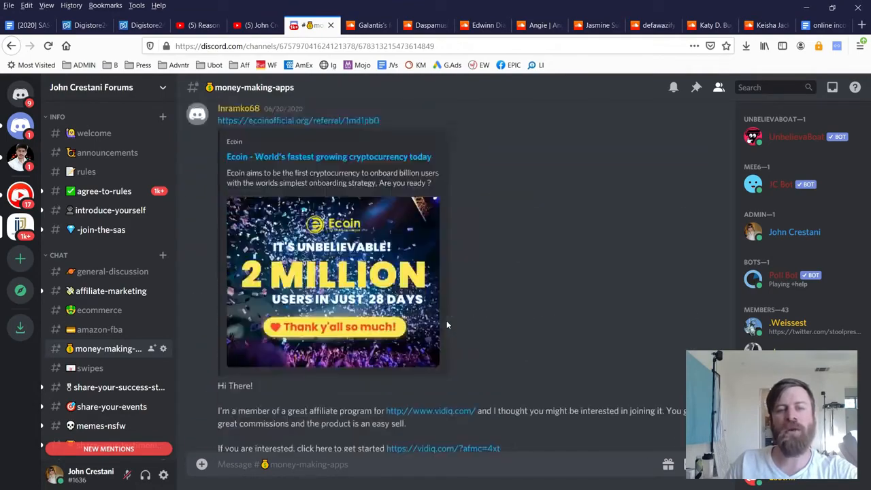
scroll(down, 3)
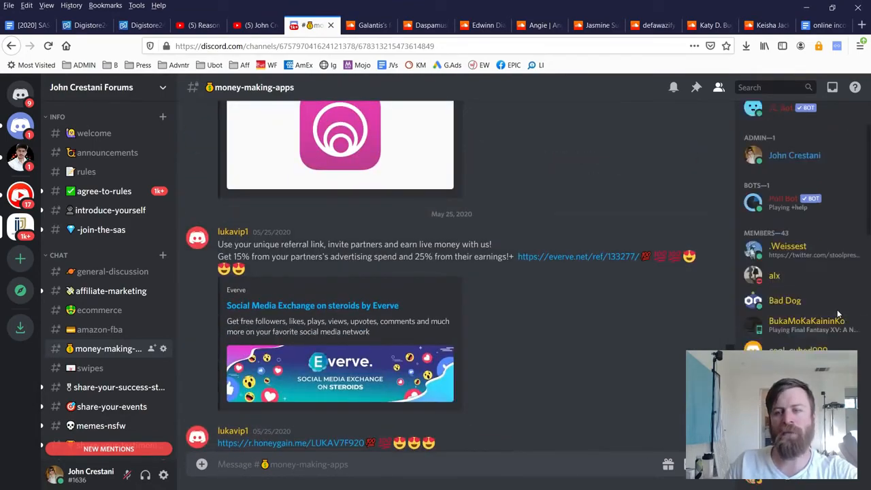